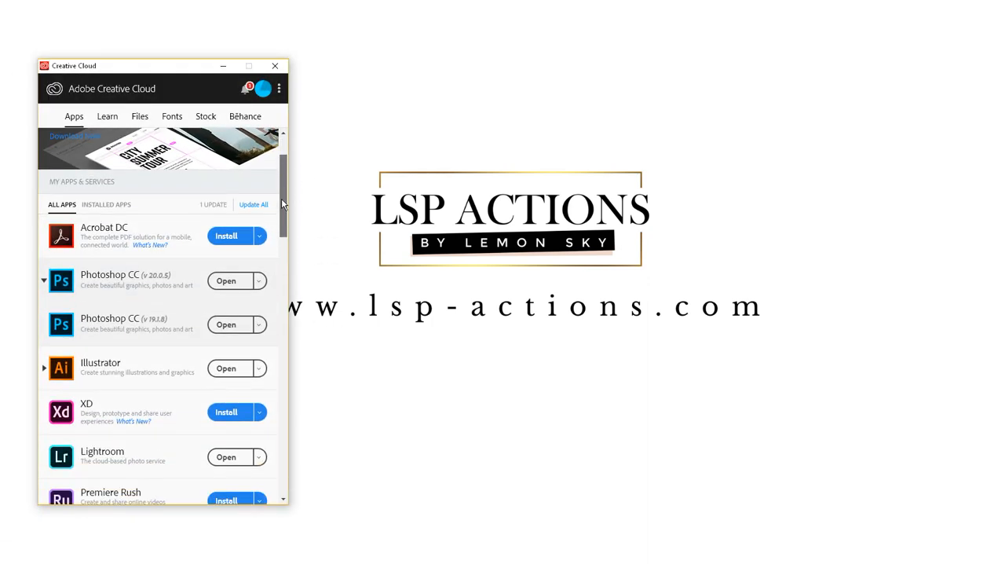
Extract the LSP - NEWBORN LIGHTROOM PRESETS V03 zip in Downloads into a folder beside it.
{"action": "scroll", "scroll_direction": "down", "scroll_amount": 3}
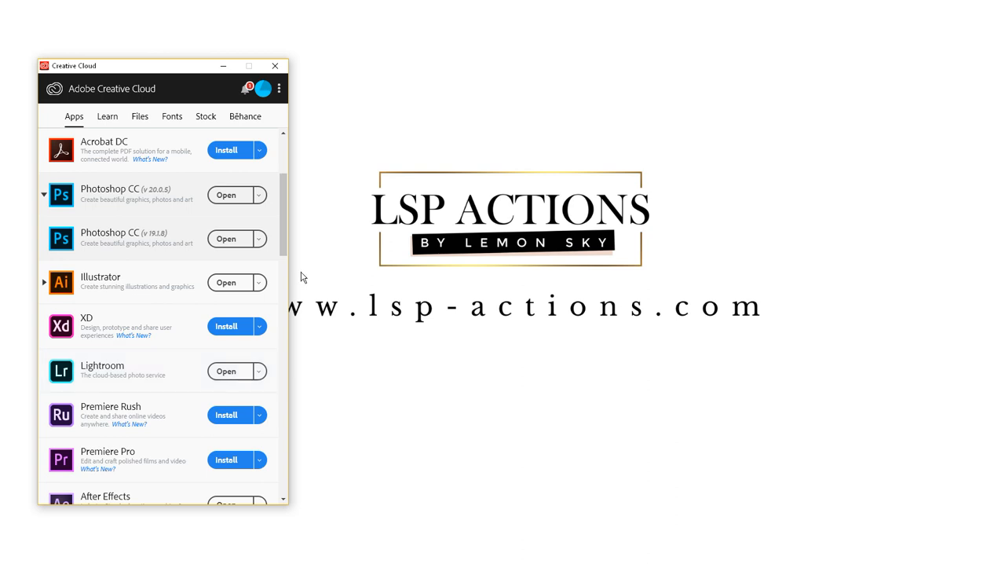
{"action": "mouse_move", "coordinate": [135, 378]}
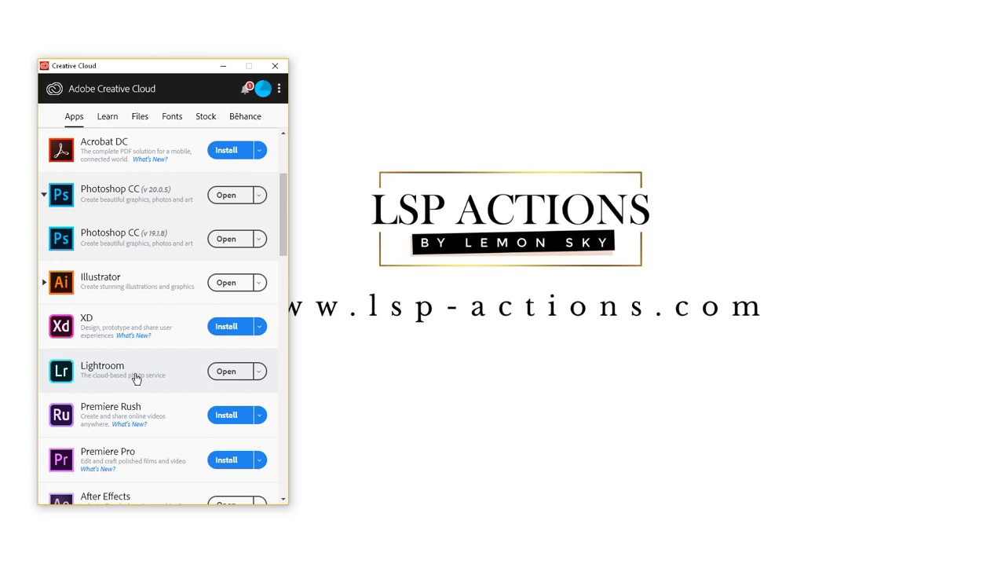
{"action": "mouse_move", "coordinate": [193, 363]}
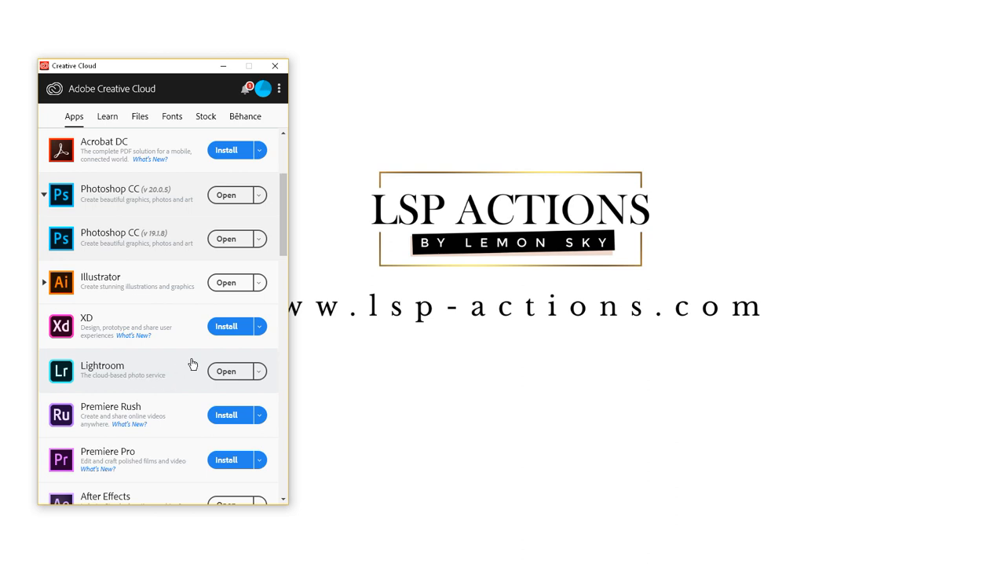
{"action": "scroll", "scroll_direction": "down", "scroll_amount": 3}
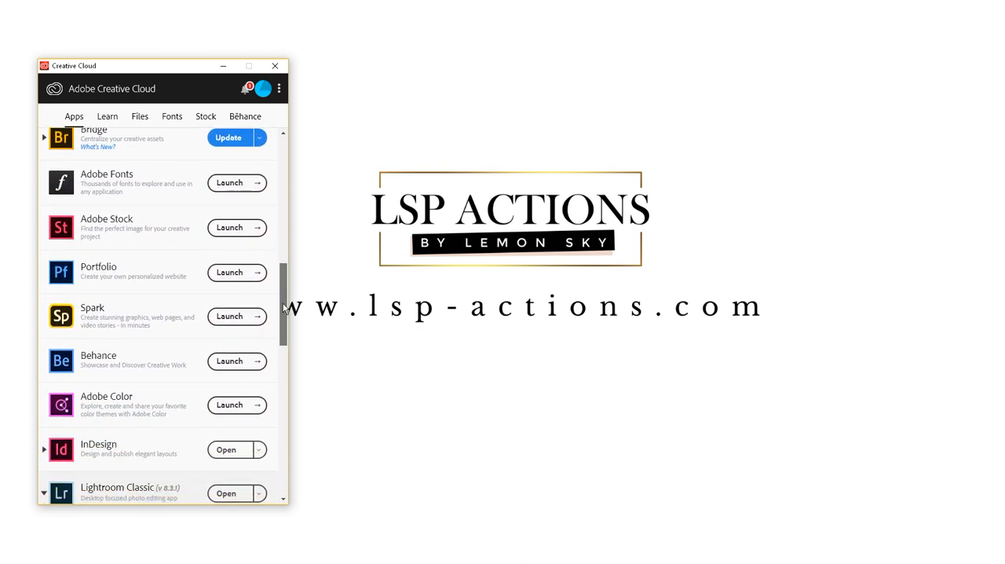
{"action": "scroll", "scroll_direction": "down", "scroll_amount": 3}
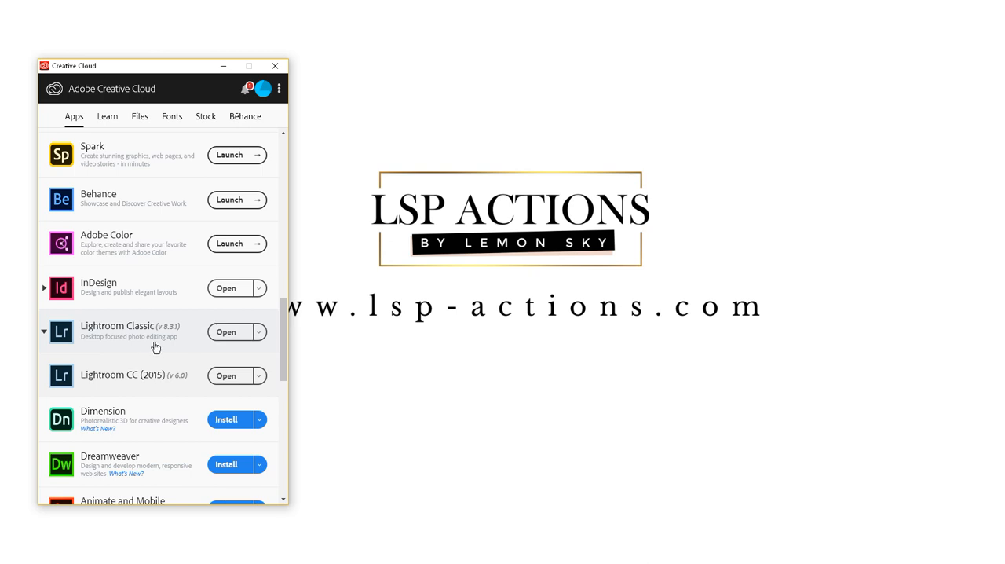
{"action": "mouse_move", "coordinate": [100, 334]}
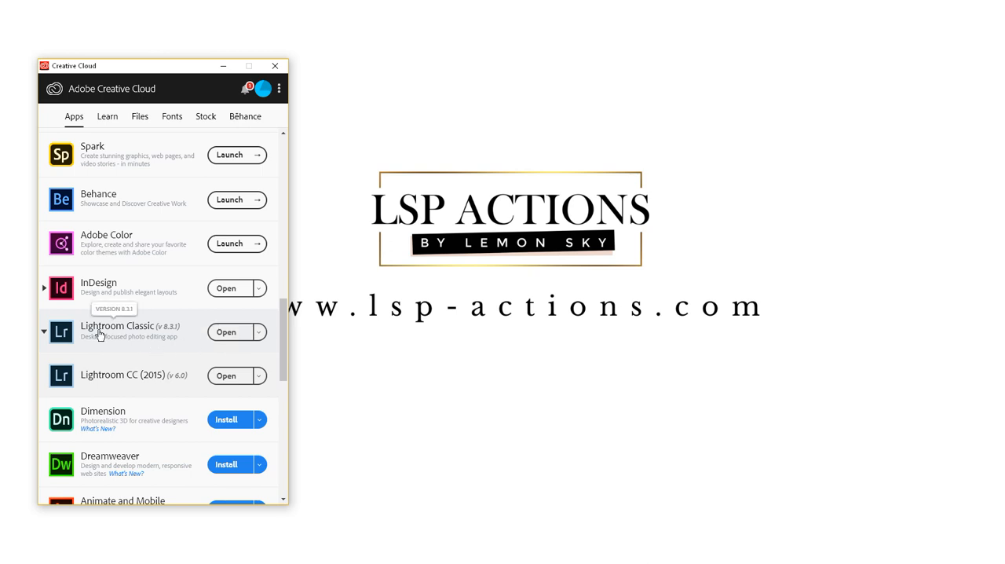
{"action": "mouse_move", "coordinate": [91, 330]}
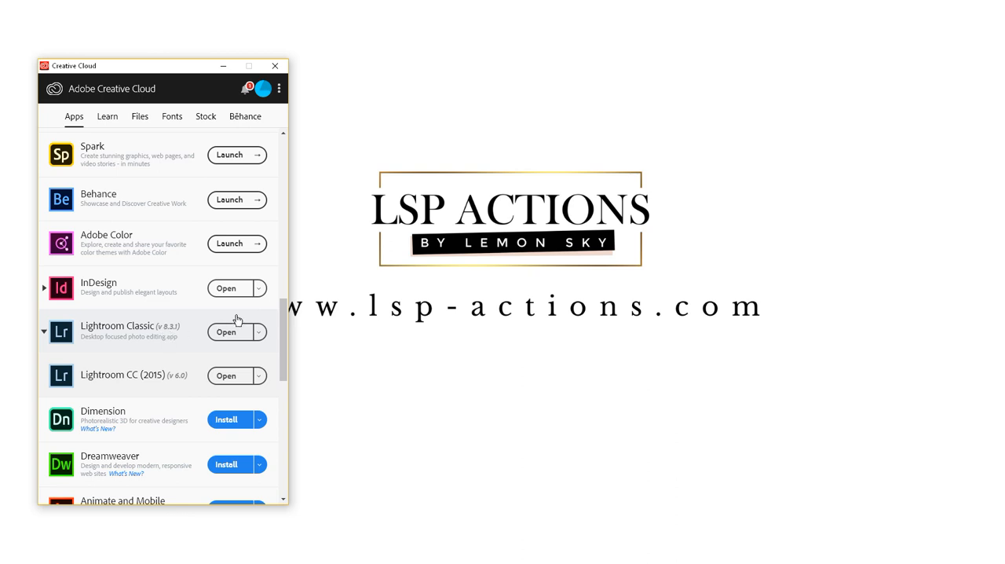
{"action": "scroll", "scroll_direction": "down", "scroll_amount": 3}
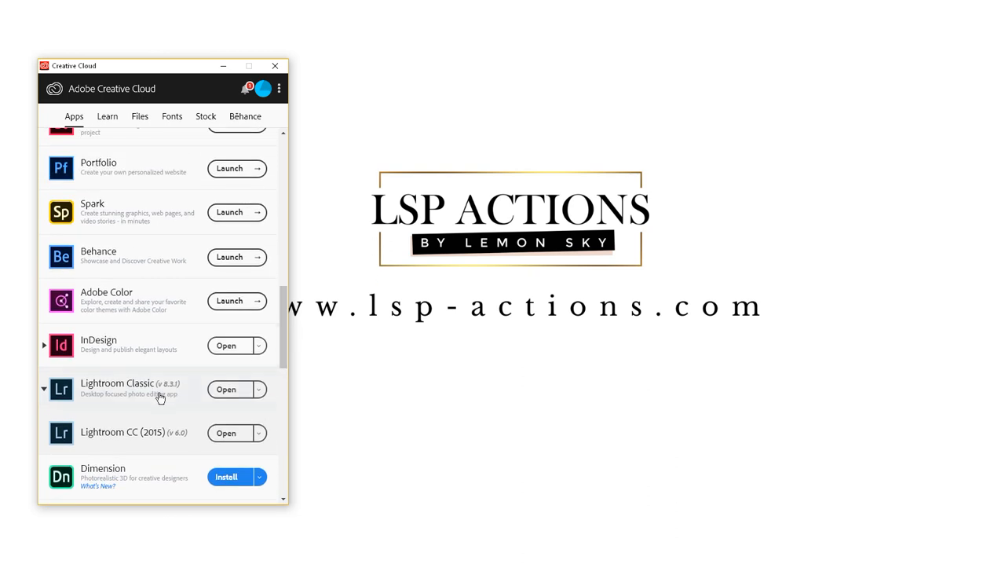
{"action": "mouse_move", "coordinate": [88, 387]}
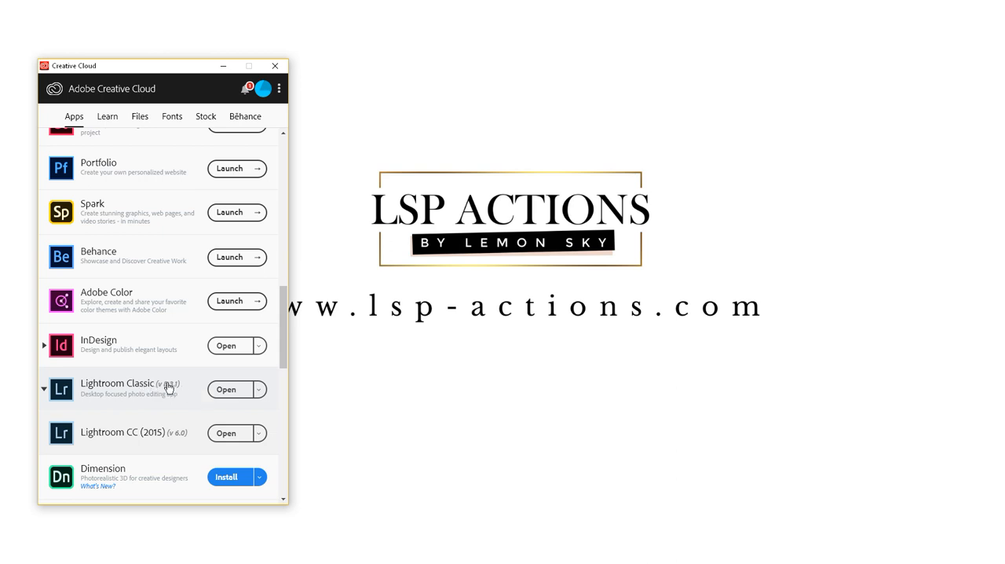
{"action": "mouse_move", "coordinate": [187, 391]}
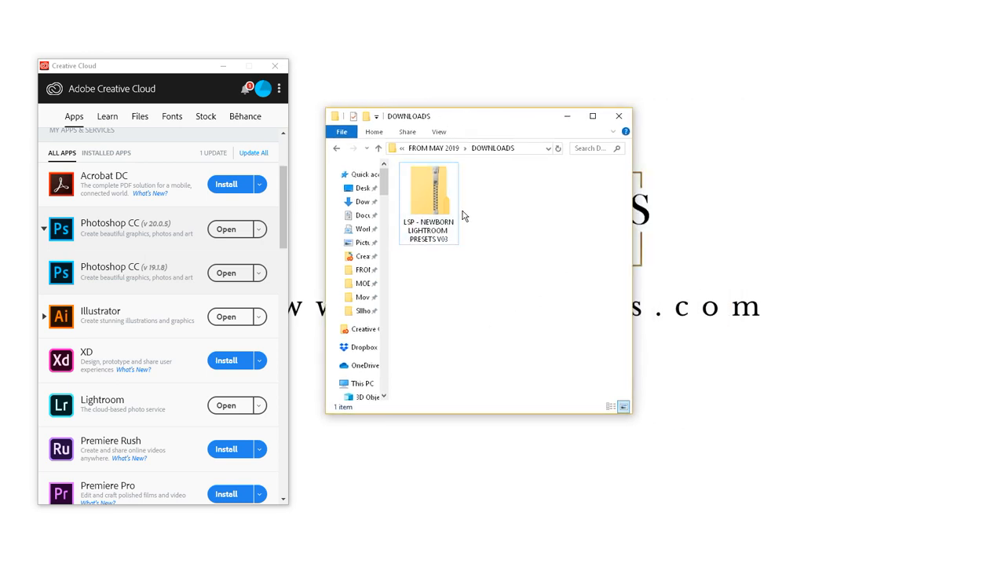
{"action": "mouse_move", "coordinate": [429, 188]}
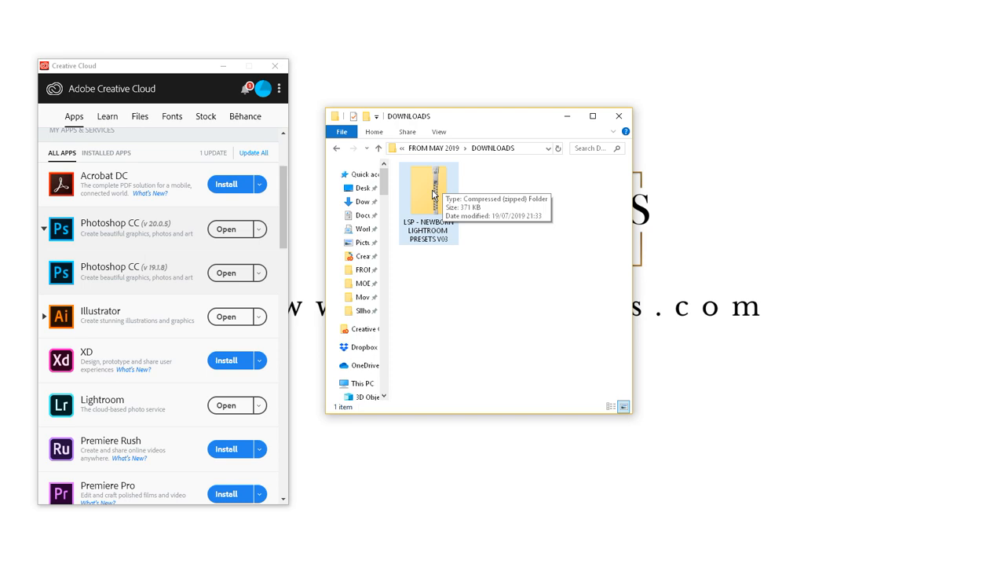
{"action": "mouse_move", "coordinate": [432, 195]}
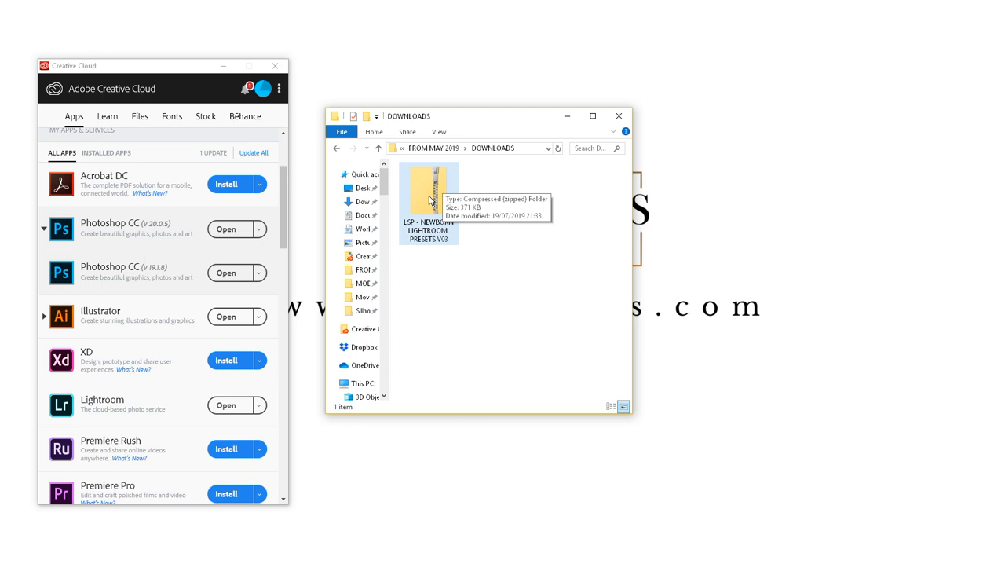
{"action": "right_click", "coordinate": [428, 200]}
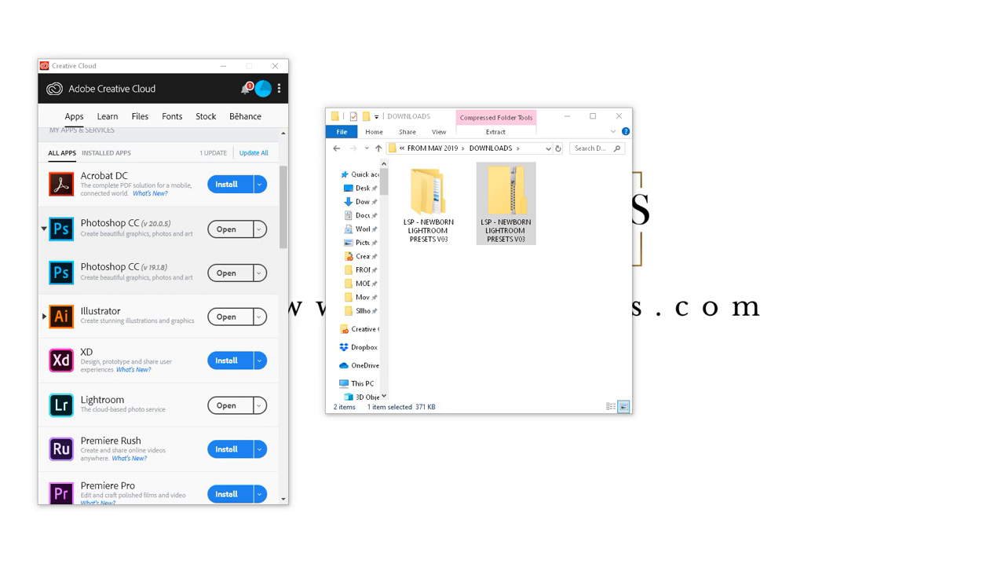
{"action": "mouse_move", "coordinate": [430, 418]}
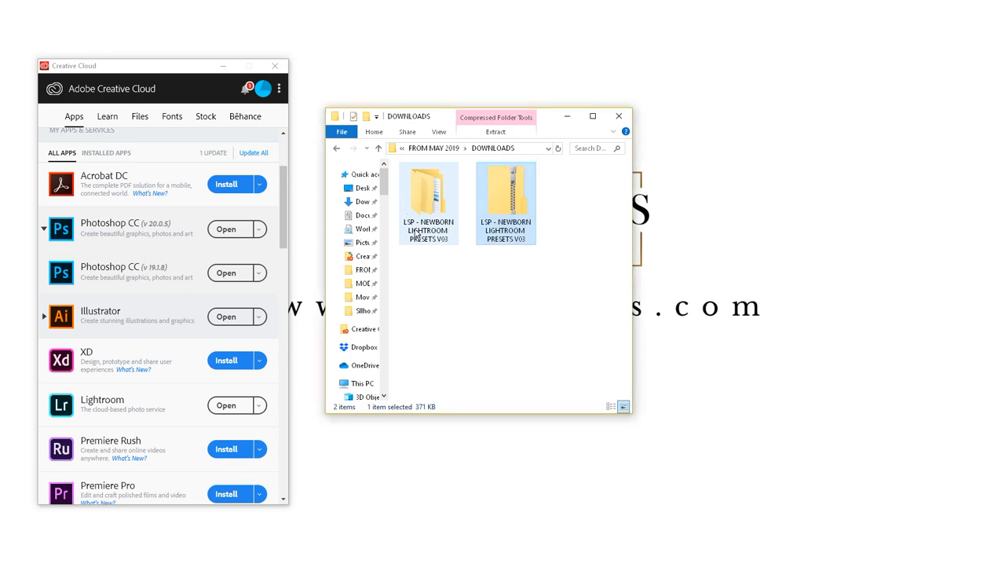
{"action": "mouse_move", "coordinate": [436, 194]}
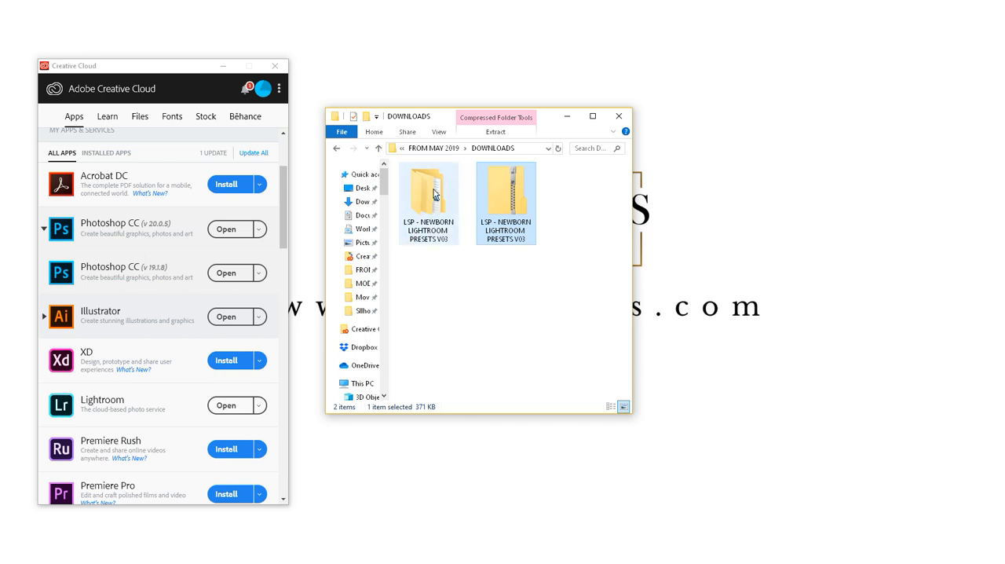
Open the extracted LSP Newborn presets folder and its presets package.
{"action": "double_click", "coordinate": [428, 188]}
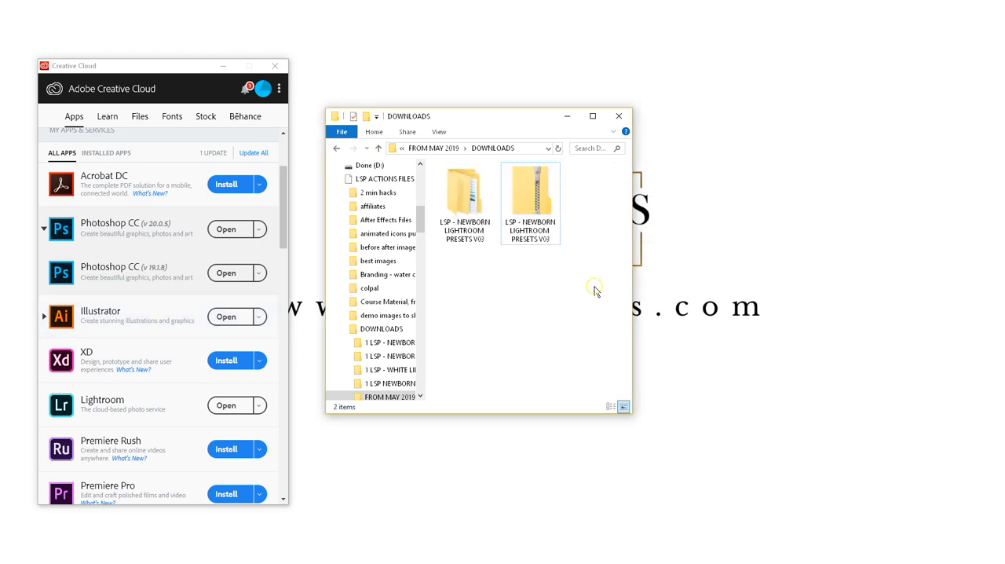
{"action": "left_click", "coordinate": [464, 192]}
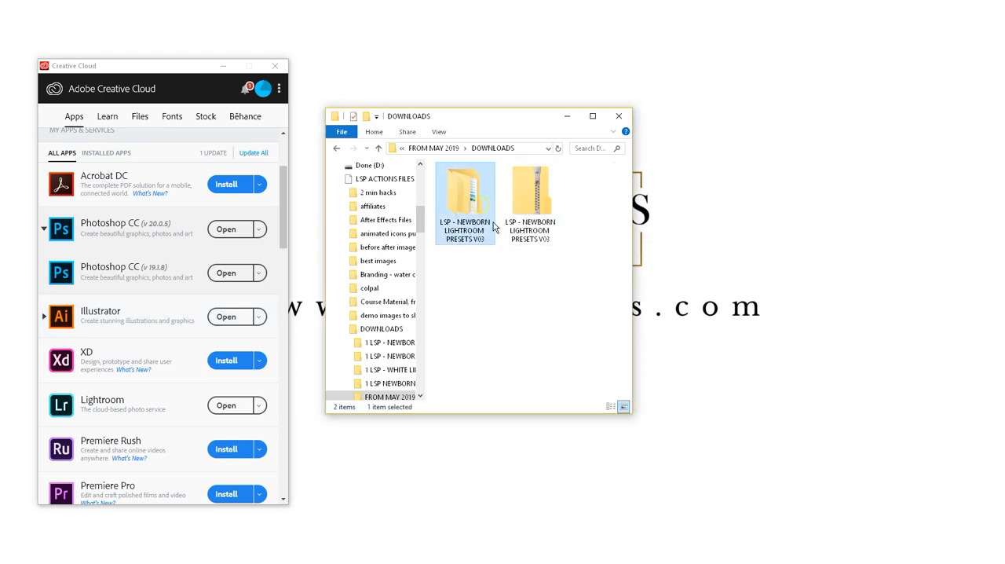
{"action": "mouse_move", "coordinate": [491, 227]}
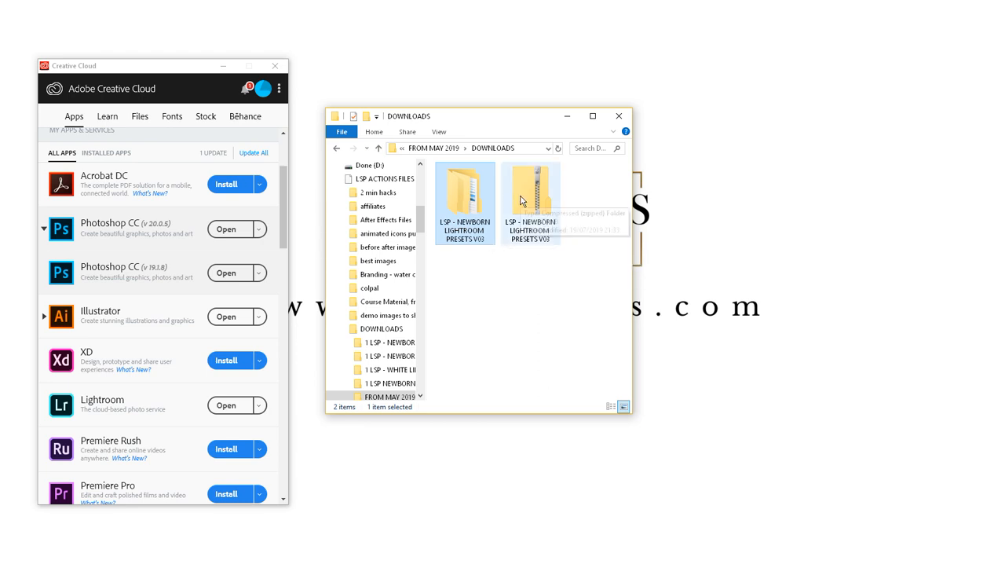
{"action": "mouse_move", "coordinate": [530, 196]}
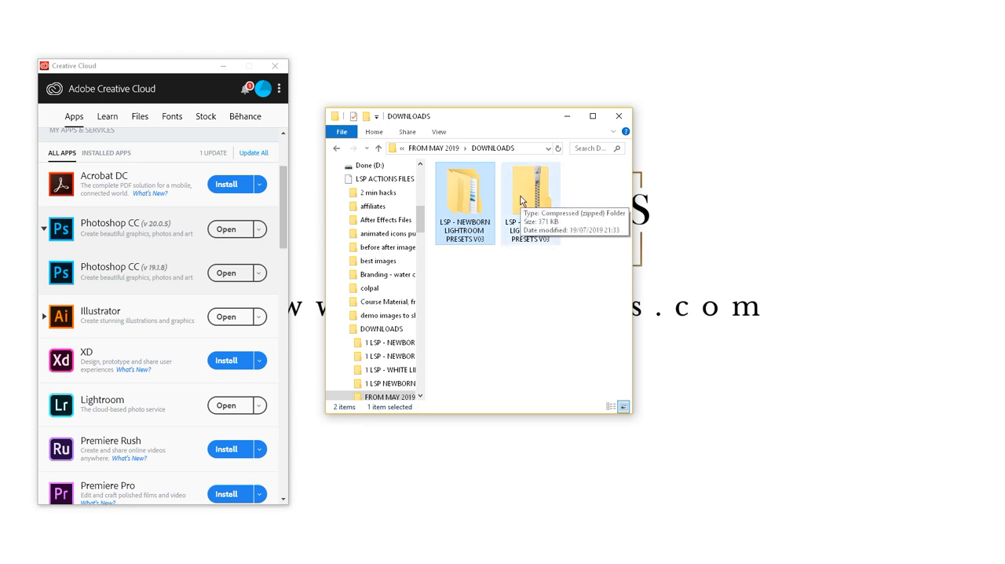
{"action": "double_click", "coordinate": [465, 188]}
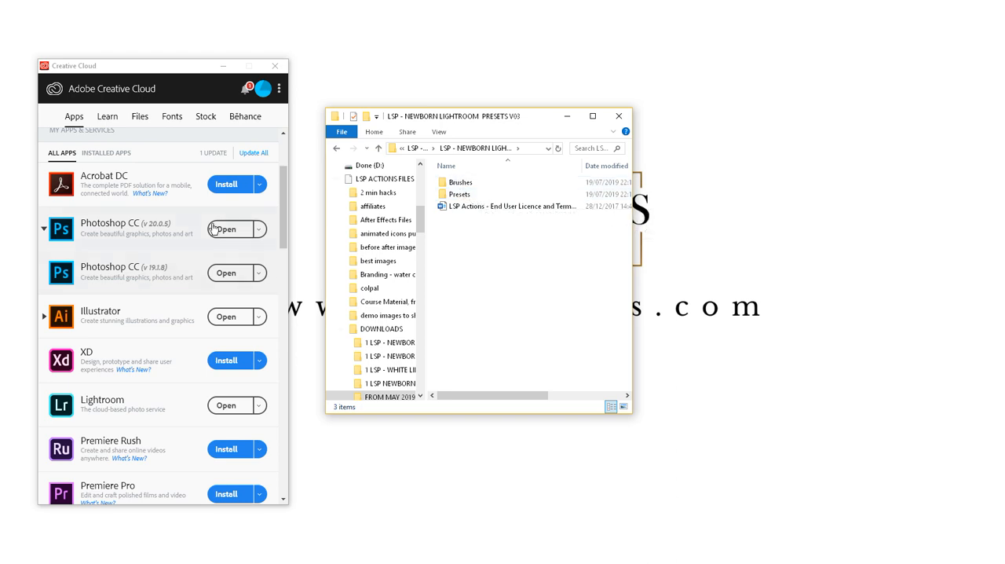
Browse through Presets and LIGHTROOM - CC and MOBILE into the newborn workflow folder.
{"action": "scroll", "scroll_direction": "down", "scroll_amount": 3}
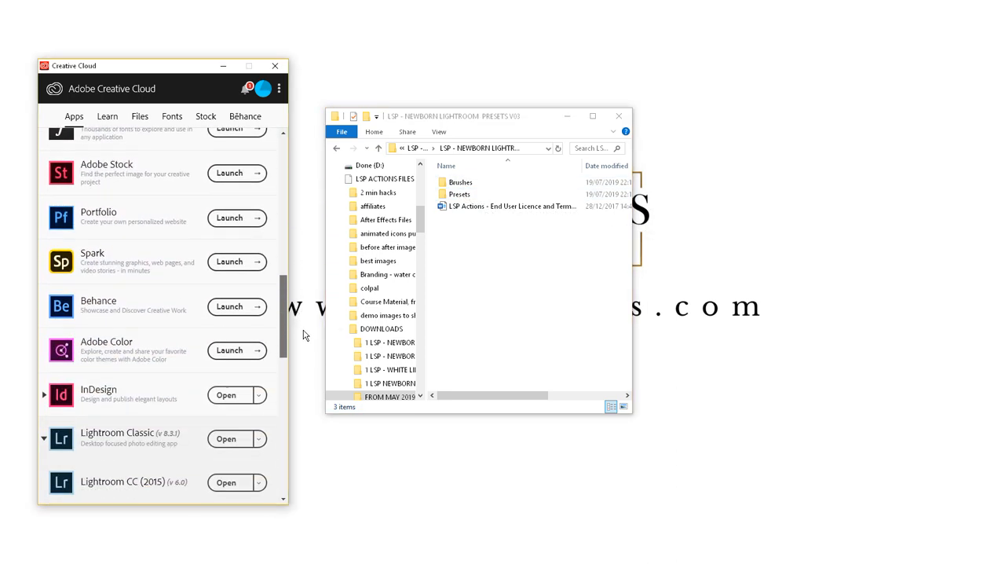
{"action": "scroll", "scroll_direction": "down", "scroll_amount": 3}
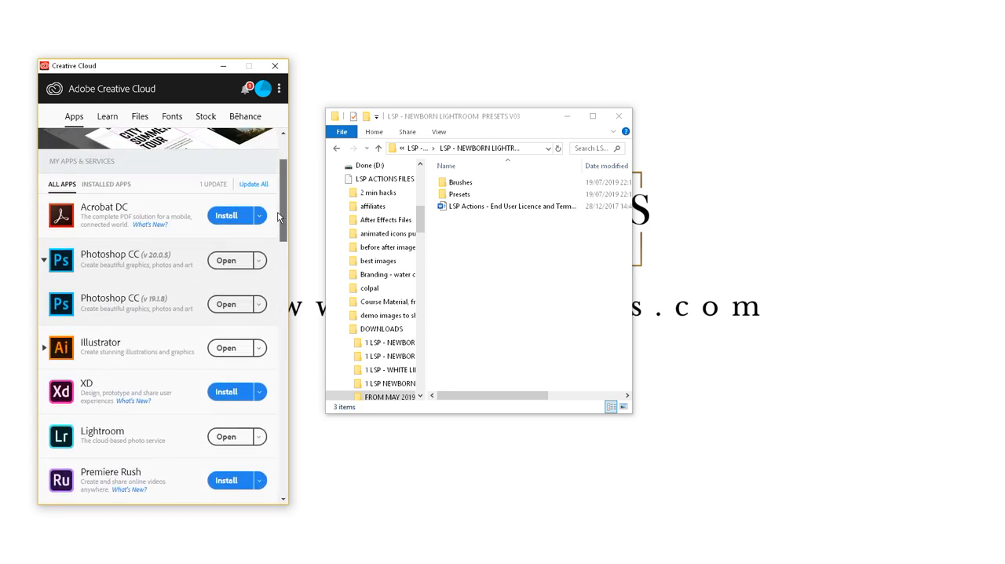
{"action": "scroll", "scroll_direction": "down", "scroll_amount": 3}
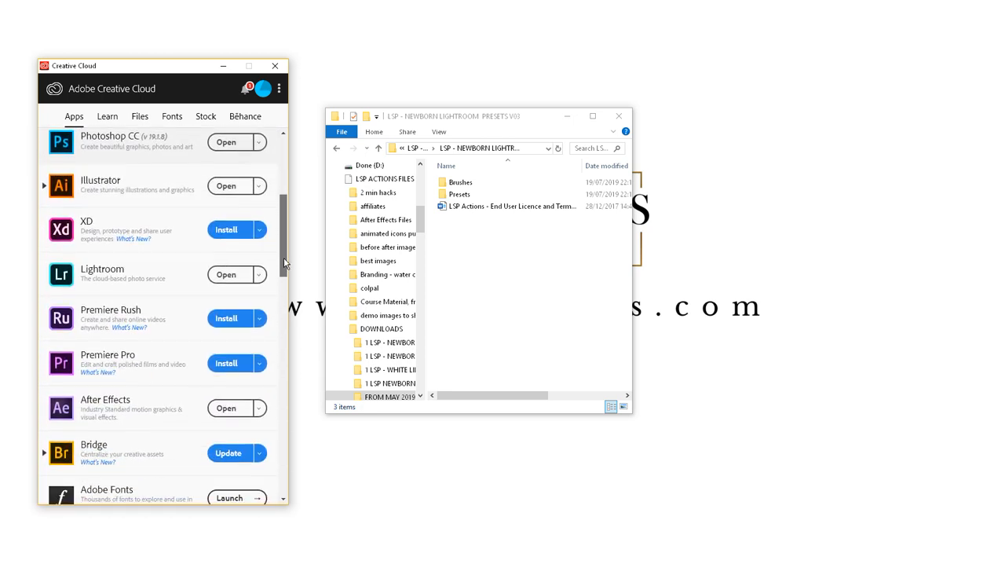
{"action": "scroll", "scroll_direction": "down", "scroll_amount": 3}
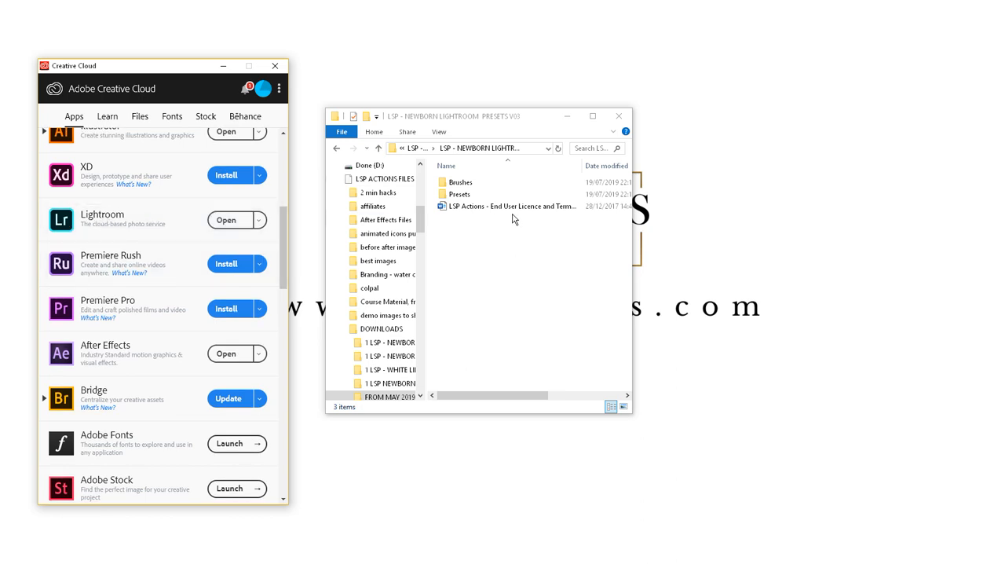
{"action": "double_click", "coordinate": [459, 194]}
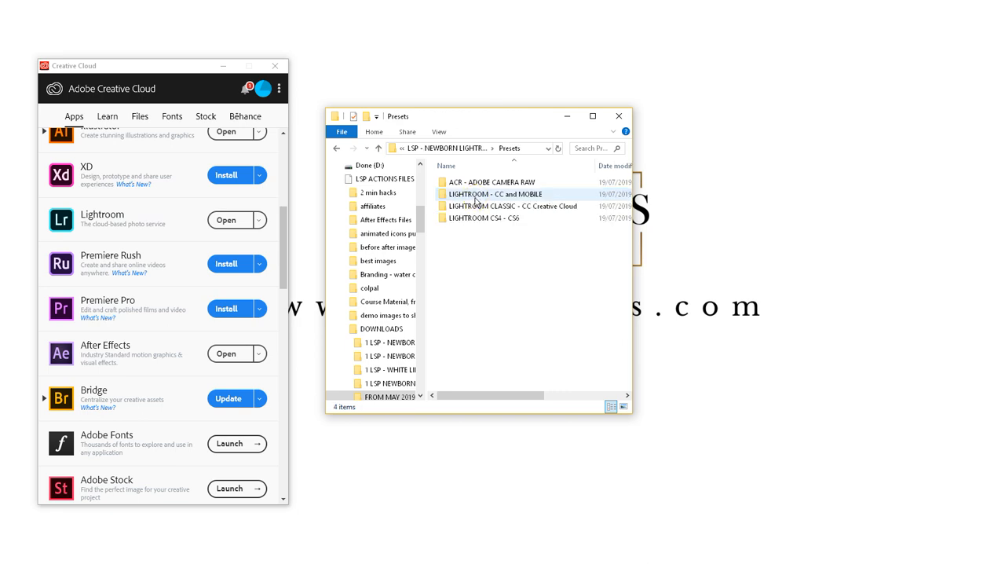
{"action": "mouse_move", "coordinate": [475, 200]}
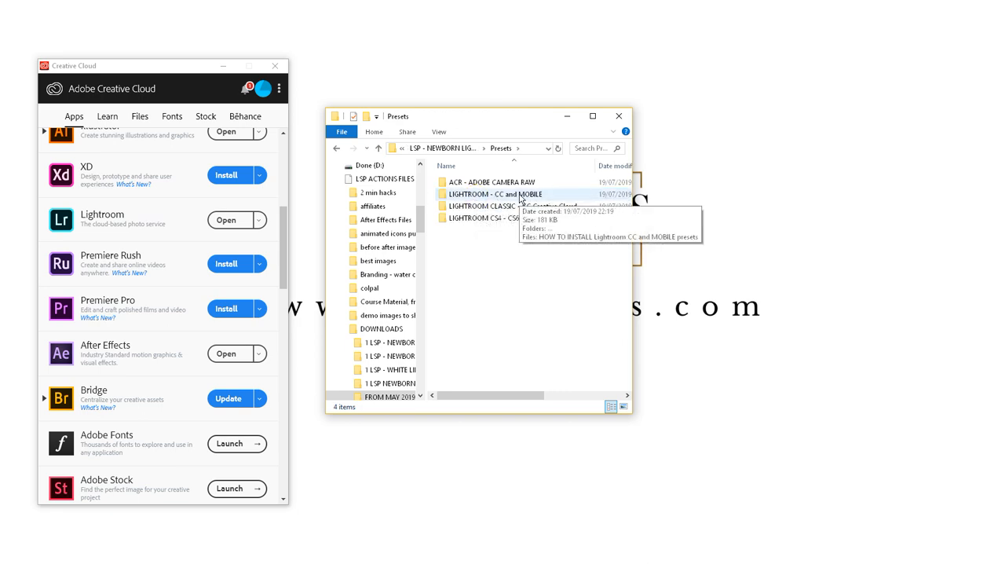
{"action": "double_click", "coordinate": [495, 194]}
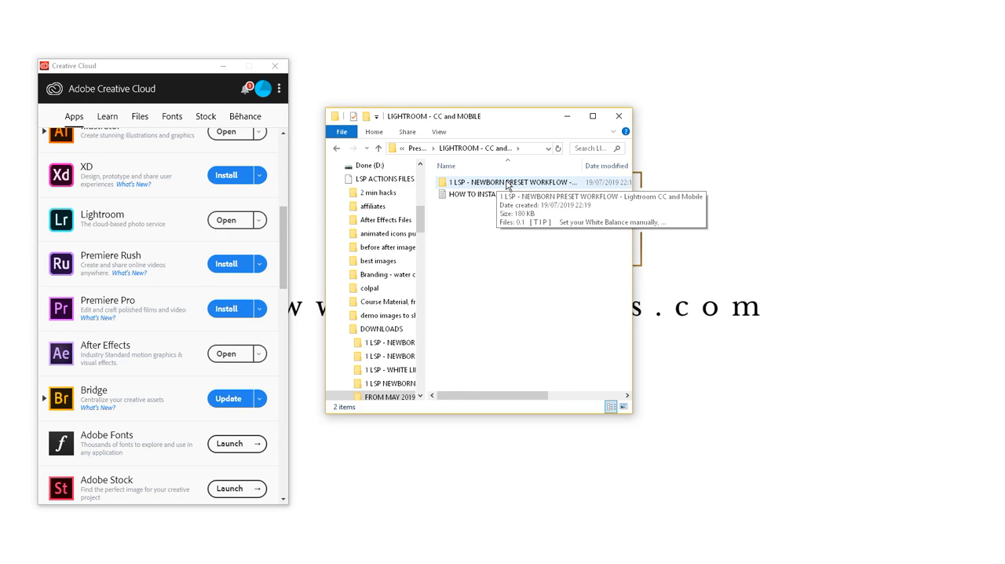
{"action": "double_click", "coordinate": [515, 182]}
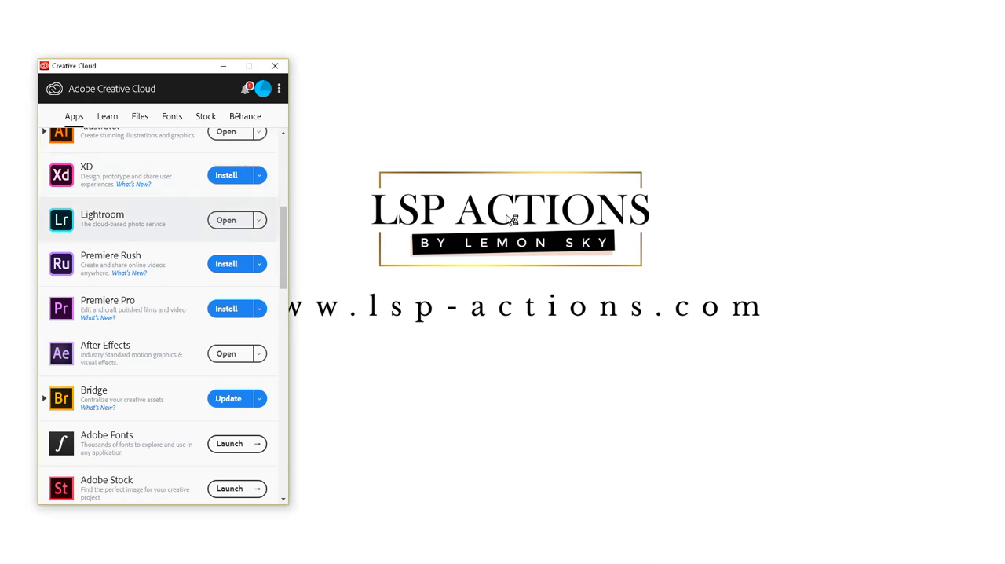
Launch Lightroom from the Creative Cloud Apps list.
{"action": "left_click", "coordinate": [226, 219]}
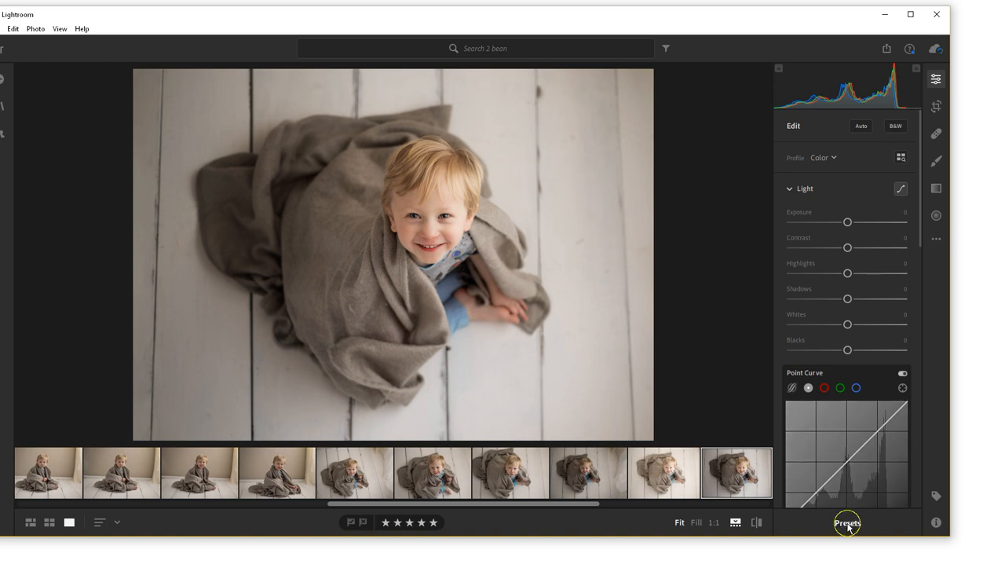
Show the Presets panel and rename the User Presets group to 'My Presets'.
{"action": "left_click", "coordinate": [847, 523]}
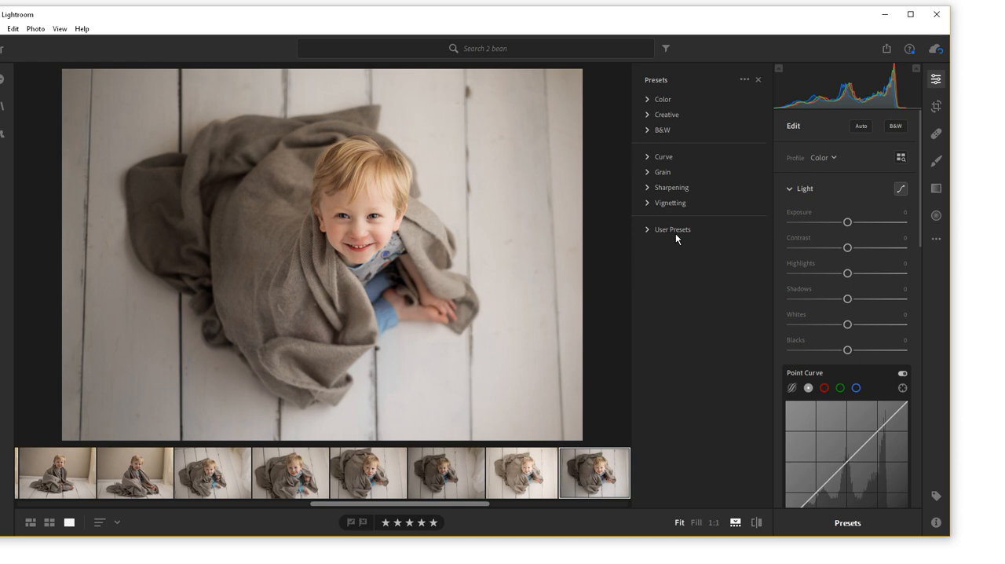
{"action": "mouse_move", "coordinate": [698, 241]}
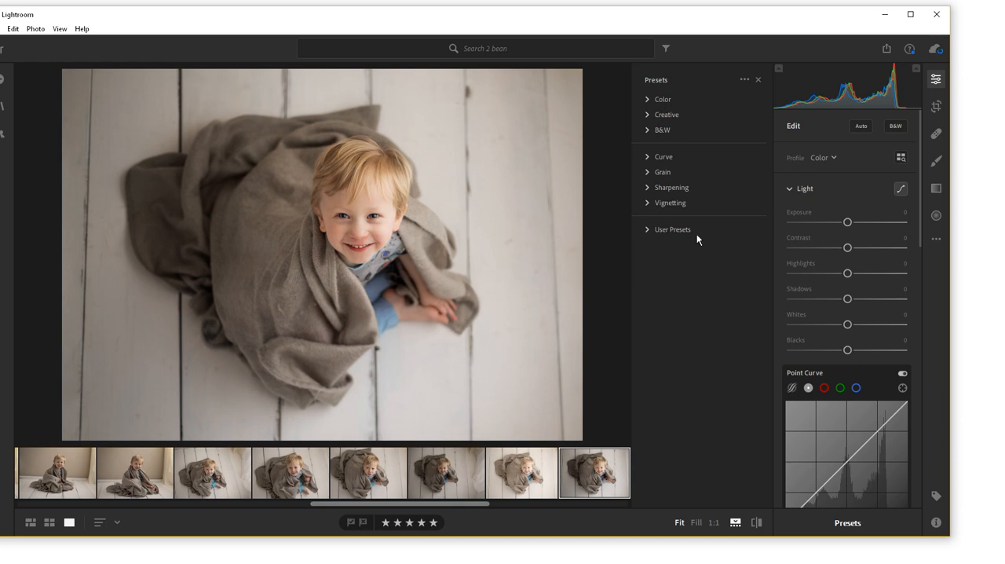
{"action": "right_click", "coordinate": [672, 229]}
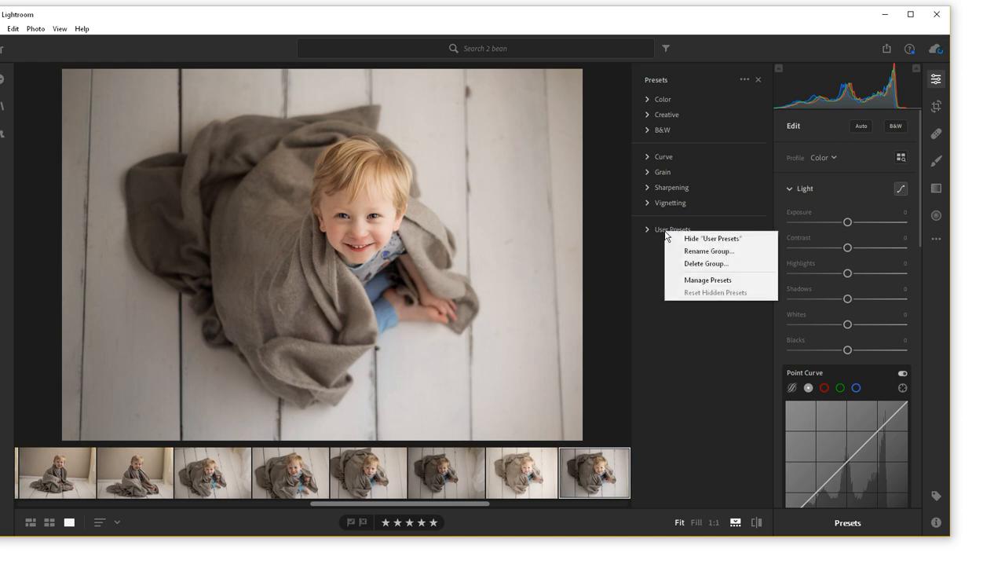
{"action": "left_click", "coordinate": [709, 250]}
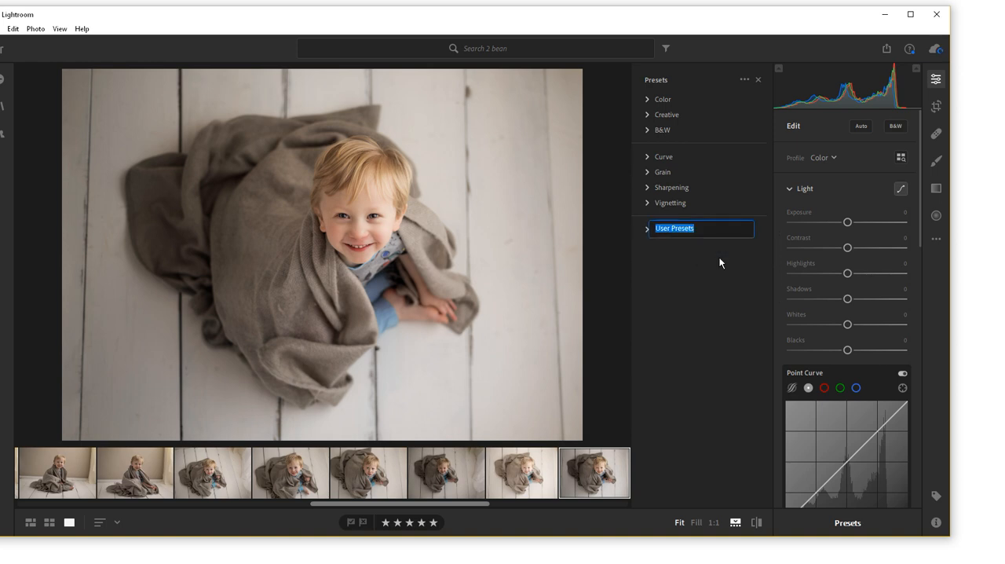
{"action": "type", "text": "My"}
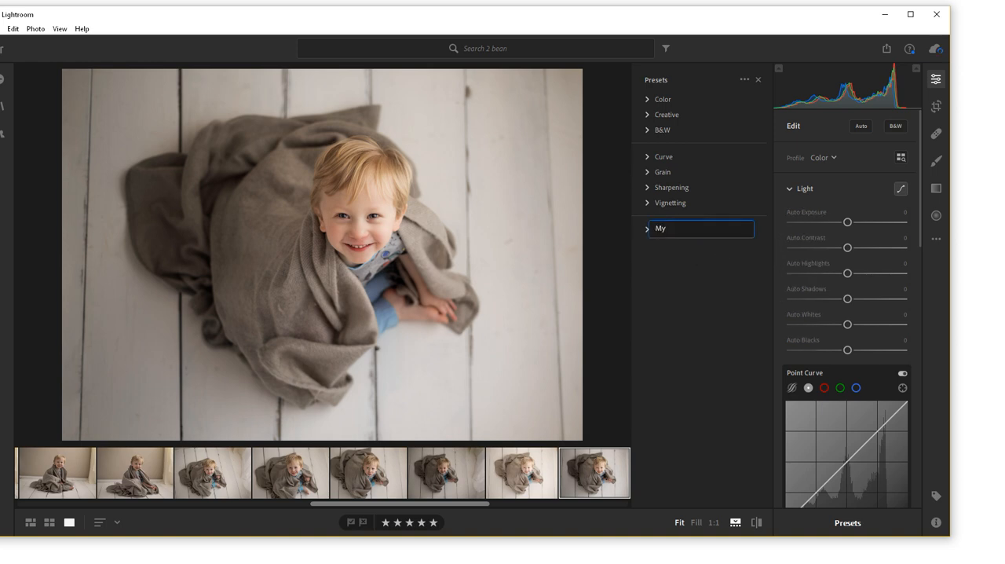
{"action": "type", "text": "Presets"}
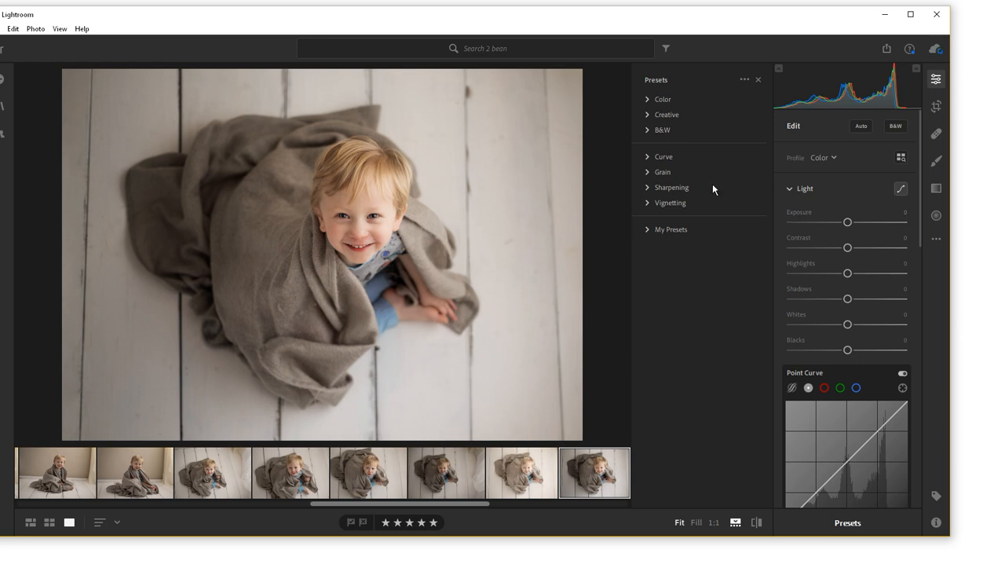
Start Import Presets from the presets menu and pick the extracted LSP Newborn folder in Downloads.
{"action": "left_click", "coordinate": [745, 80]}
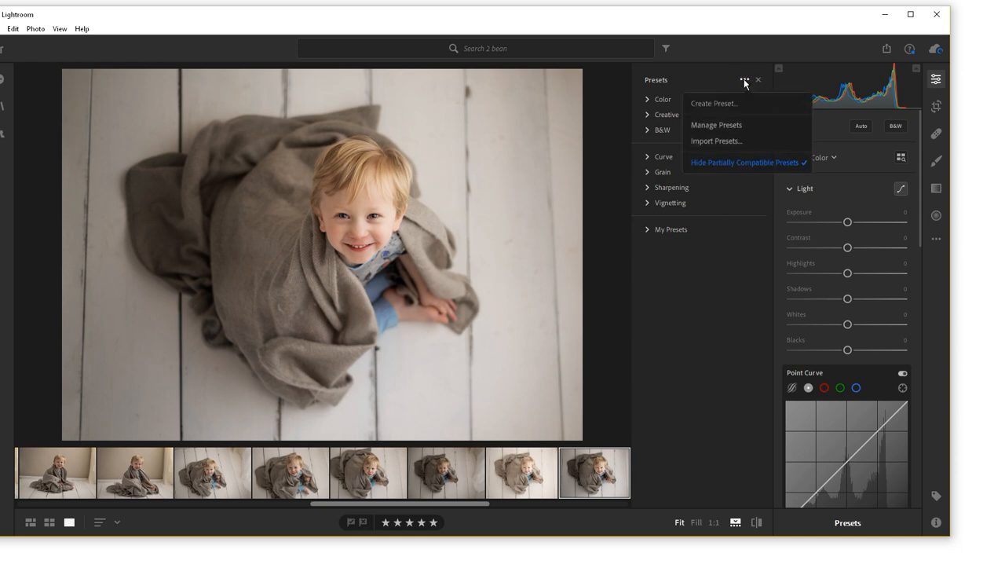
{"action": "mouse_move", "coordinate": [730, 142]}
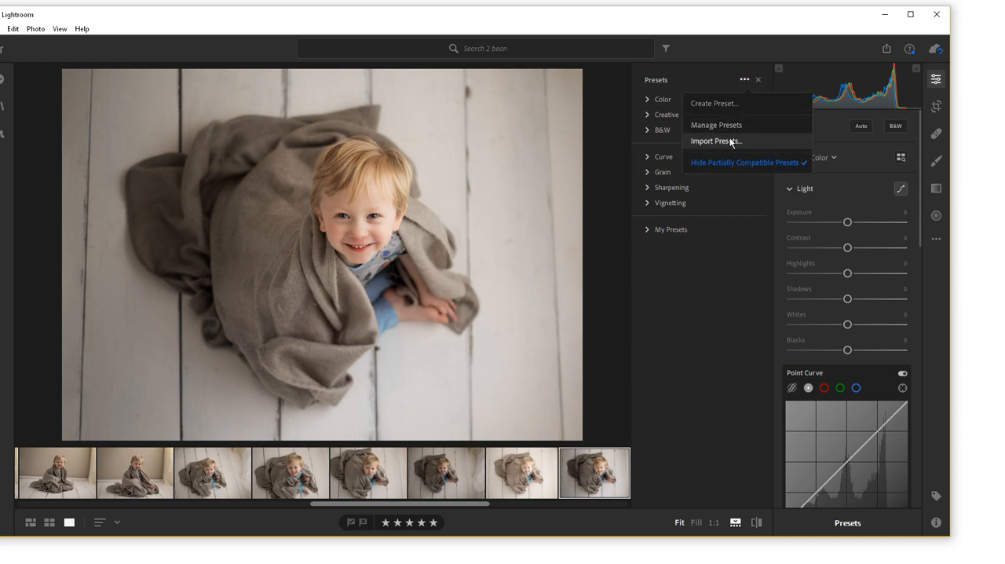
{"action": "left_click", "coordinate": [714, 141]}
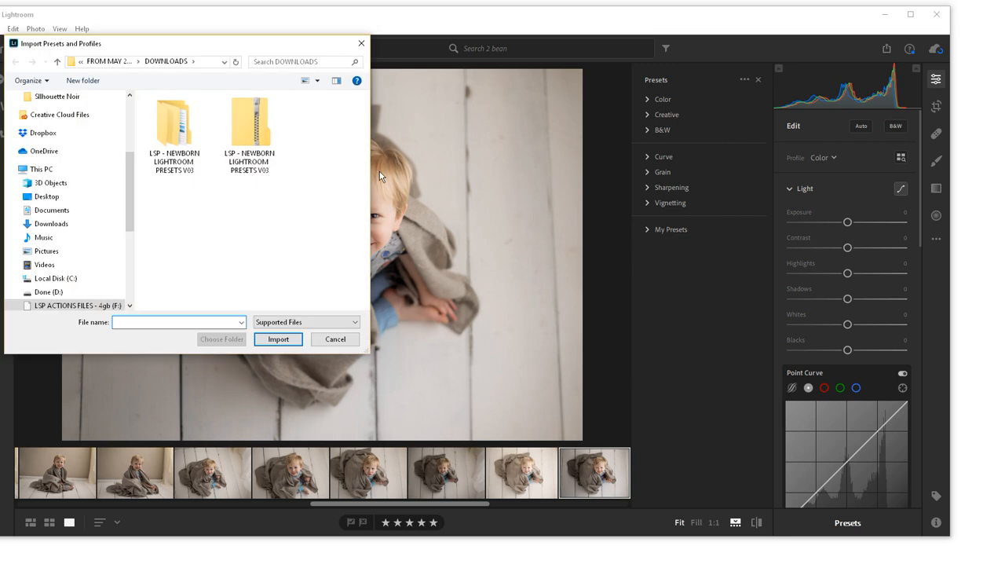
{"action": "left_click", "coordinate": [335, 338]}
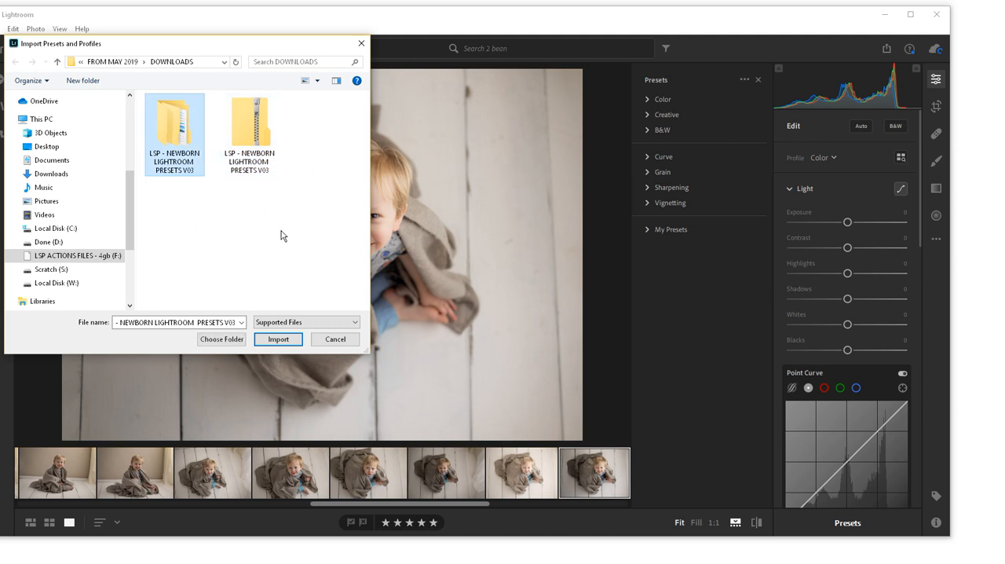
Import the preset files from the LIGHTROOM - CC and MOBILE newborn workflow folder.
{"action": "left_click", "coordinate": [250, 122]}
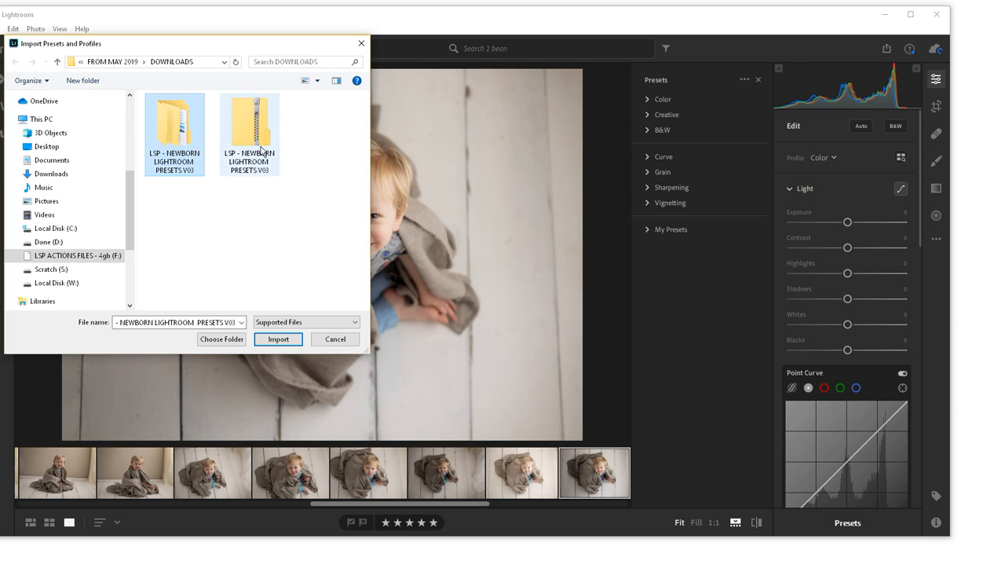
{"action": "mouse_move", "coordinate": [180, 135]}
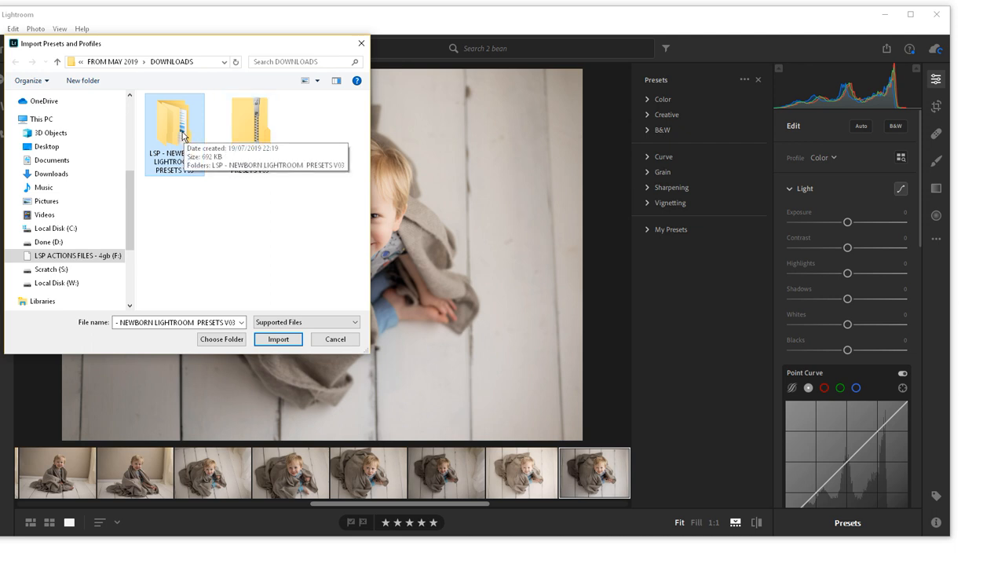
{"action": "double_click", "coordinate": [174, 129]}
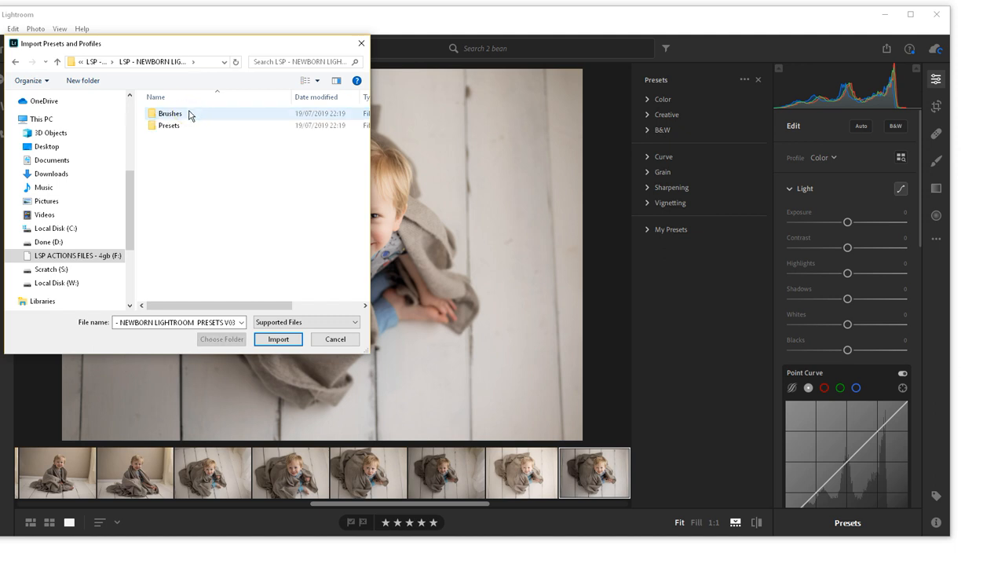
{"action": "double_click", "coordinate": [169, 126]}
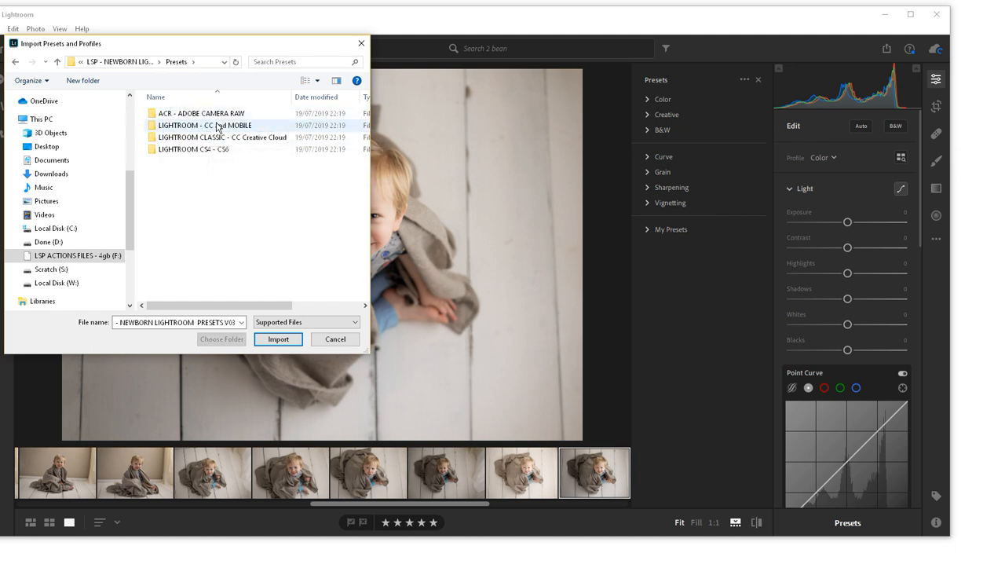
{"action": "double_click", "coordinate": [206, 125]}
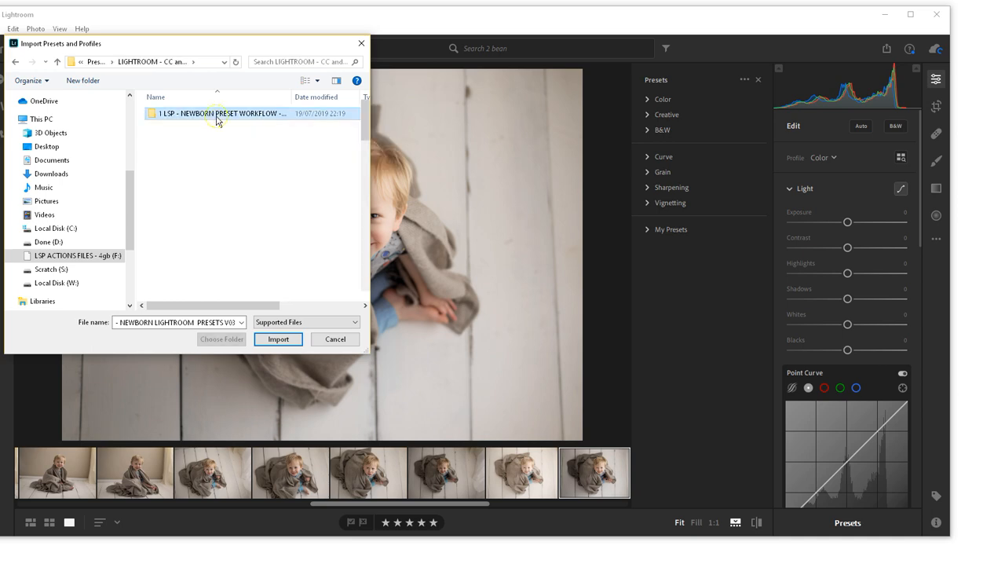
{"action": "double_click", "coordinate": [218, 113]}
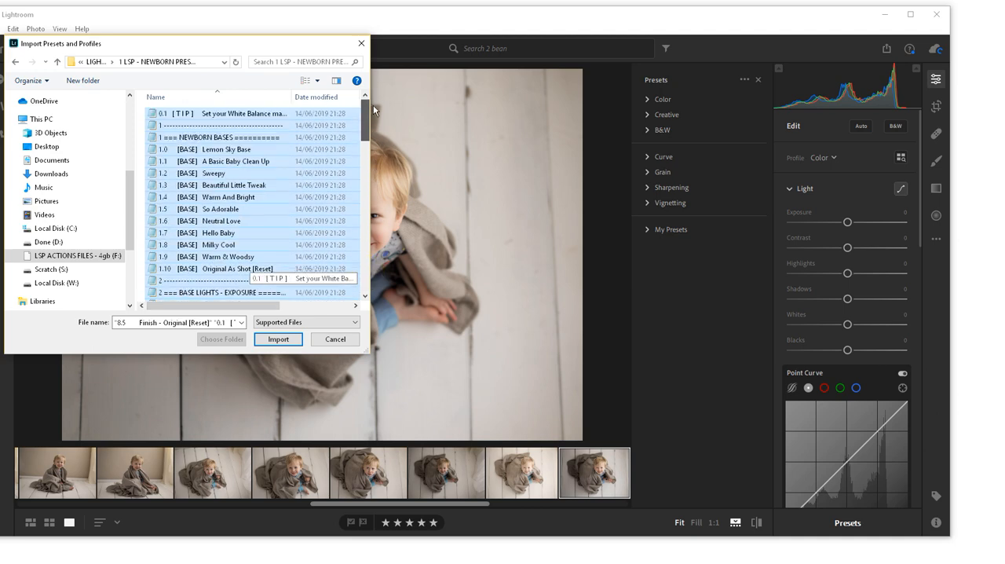
{"action": "scroll", "scroll_direction": "down", "scroll_amount": 3}
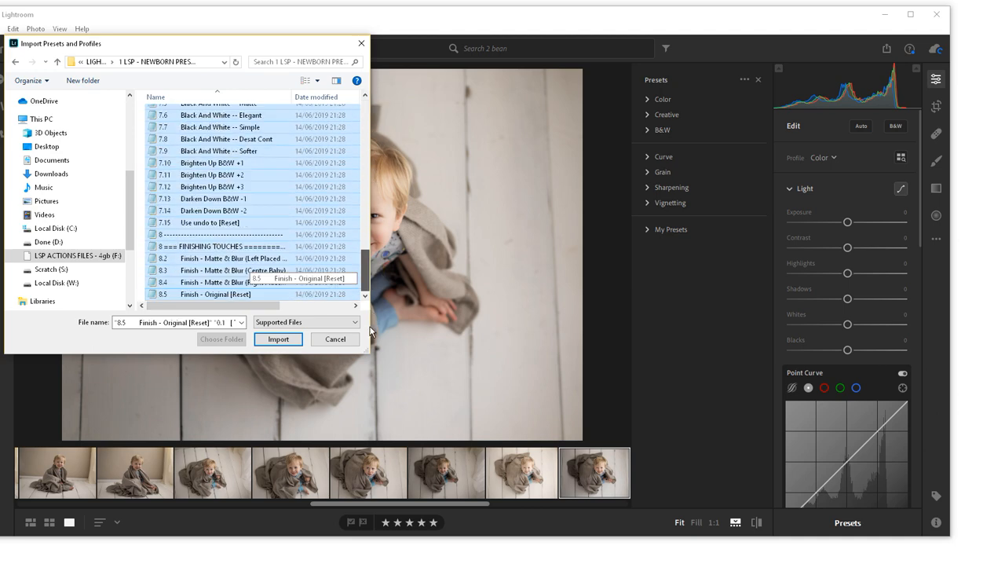
{"action": "left_click", "coordinate": [278, 339]}
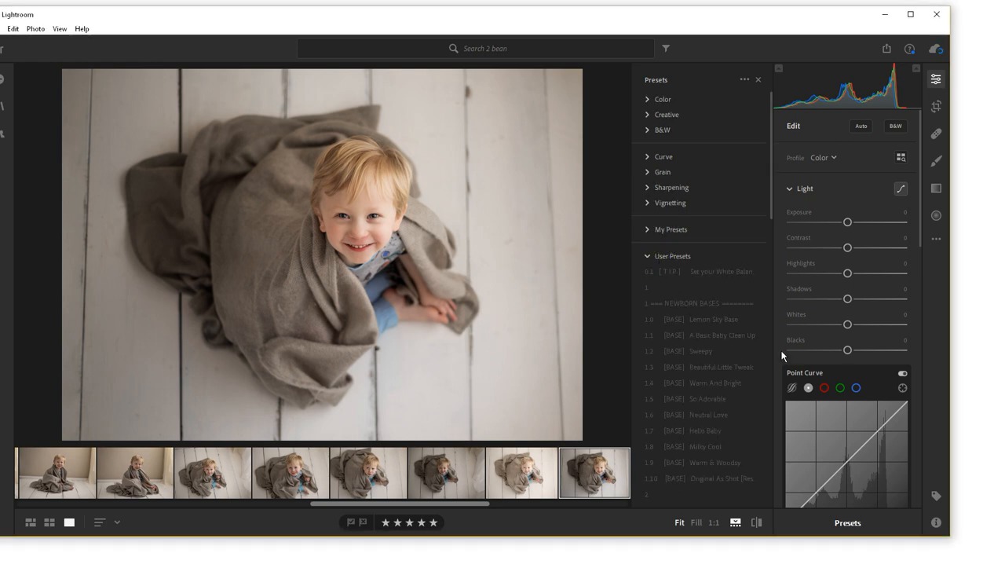
Collapse the User Presets group holding the imported newborn presets.
{"action": "left_click", "coordinate": [673, 256]}
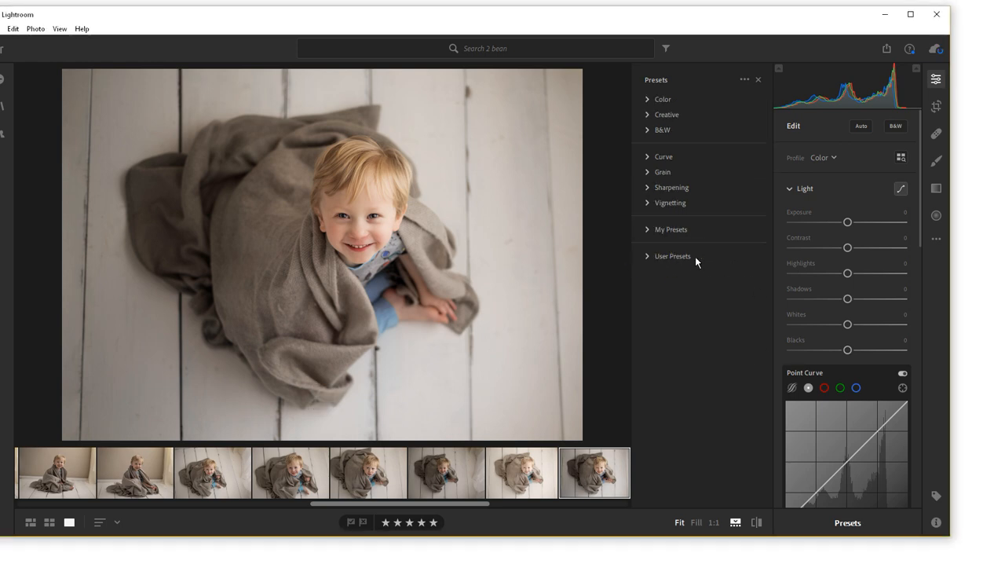
{"action": "mouse_move", "coordinate": [662, 260]}
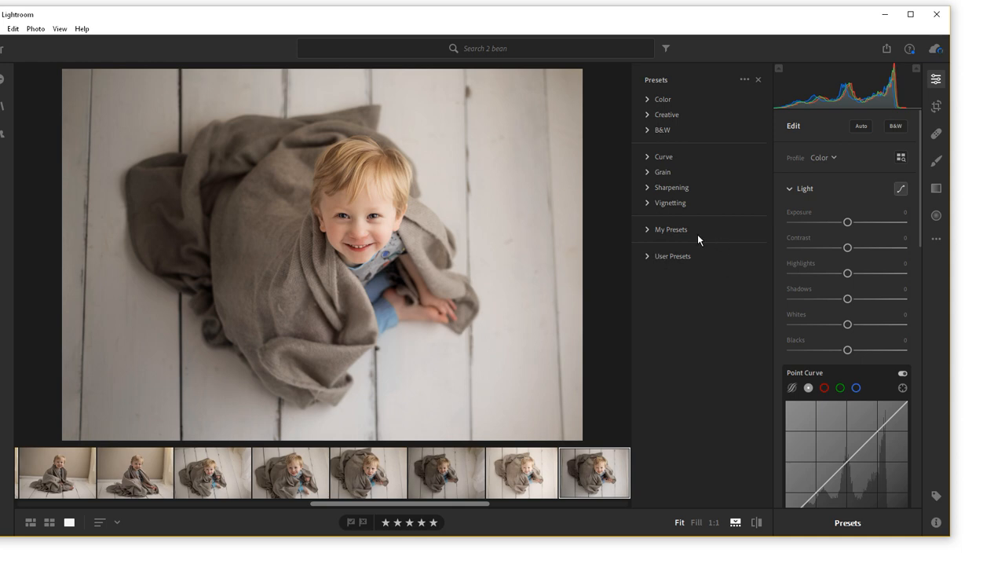
{"action": "mouse_move", "coordinate": [664, 237]}
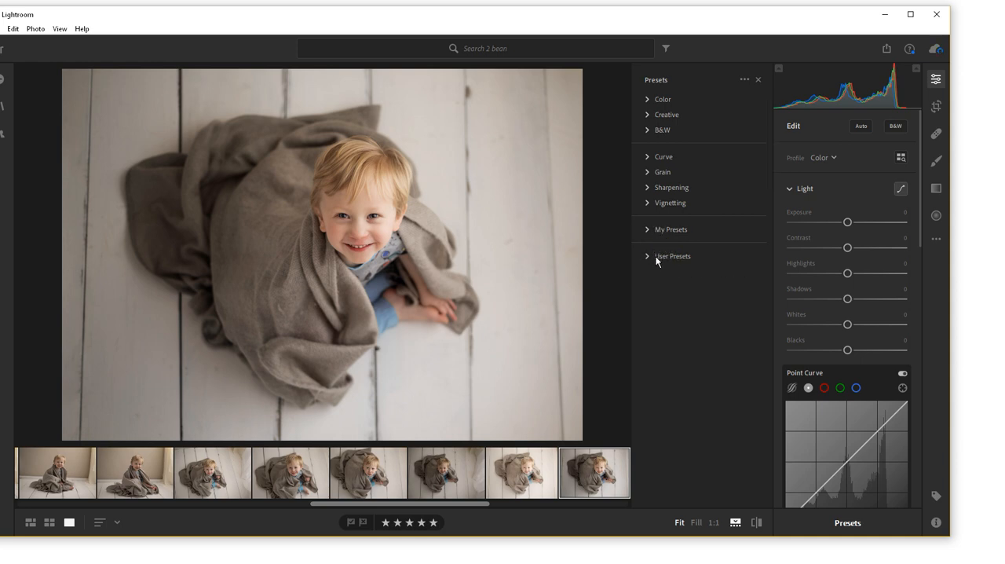
{"action": "mouse_move", "coordinate": [664, 265]}
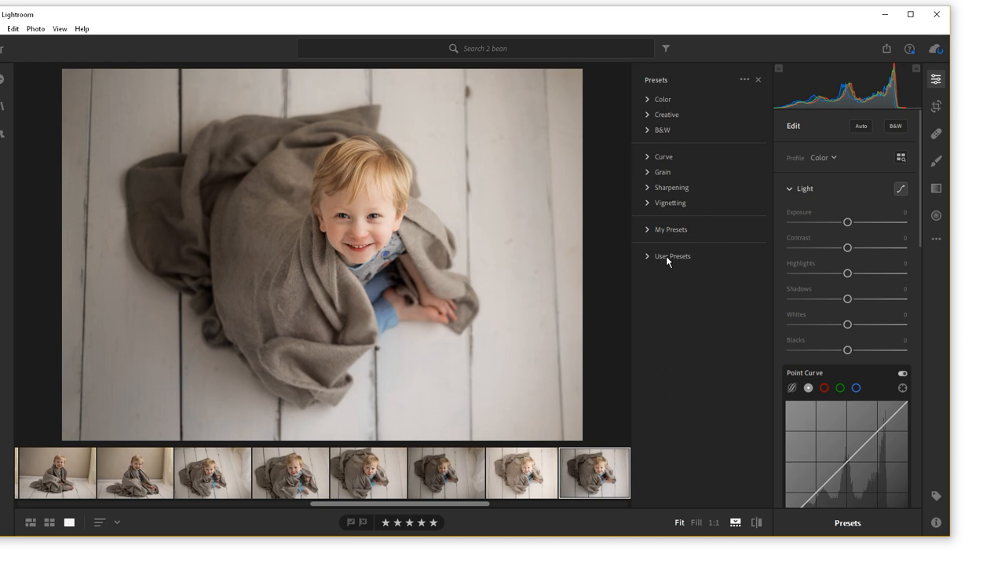
Rename the imported newborn User Presets group to 'LSP NEWBORN PRESETS'.
{"action": "double_click", "coordinate": [673, 256]}
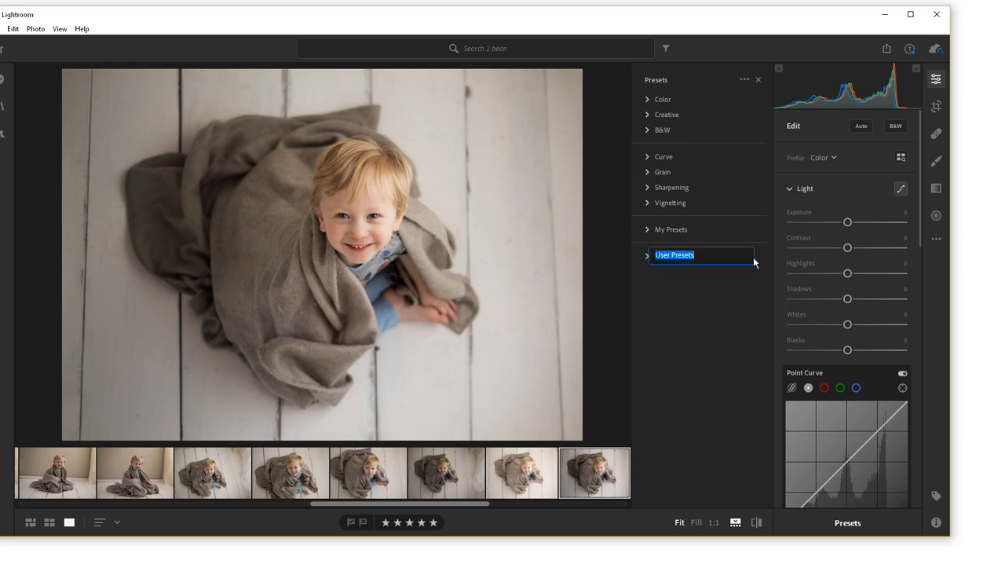
{"action": "type", "text": "LSP PR"}
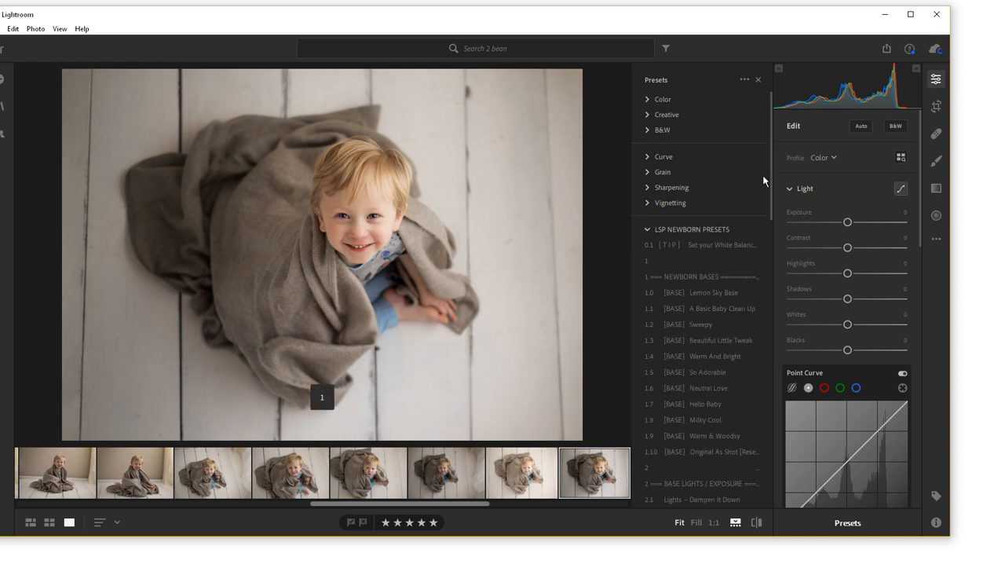
Preview Lemon Sky Base, then apply 1.1 [BASE] A Basic Baby Clean Up.
{"action": "scroll", "scroll_direction": "down", "scroll_amount": 3}
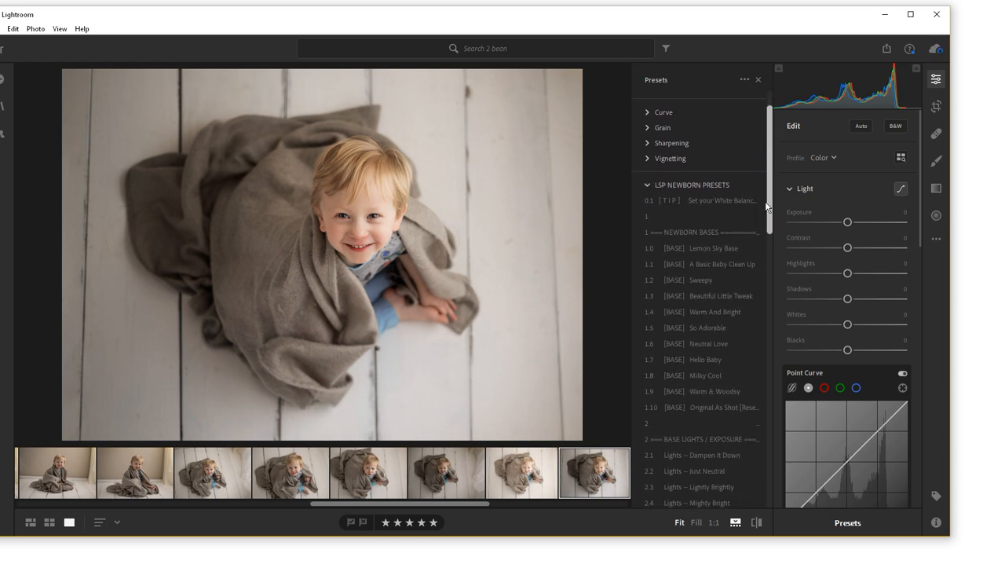
{"action": "left_click", "coordinate": [713, 248]}
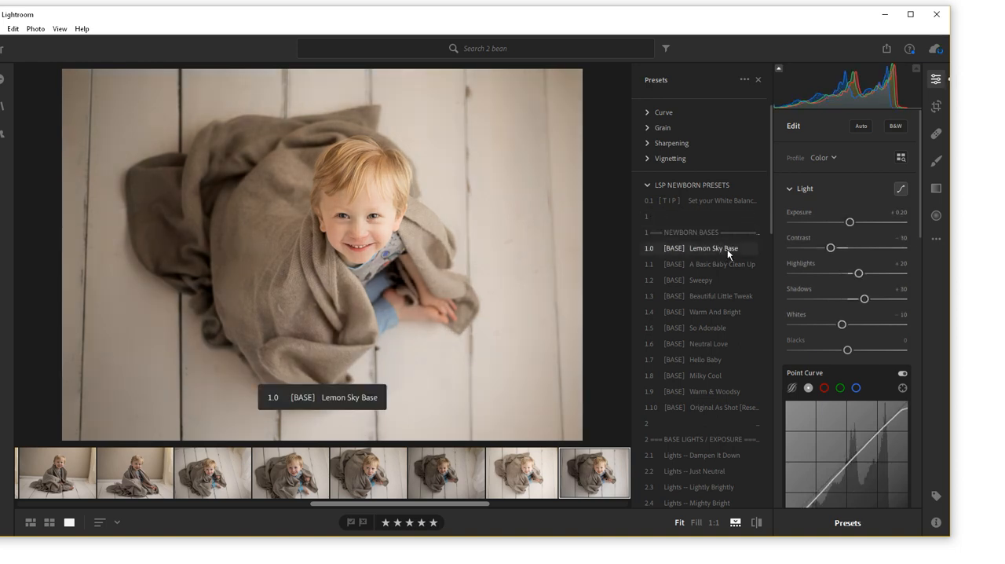
{"action": "left_click", "coordinate": [722, 264]}
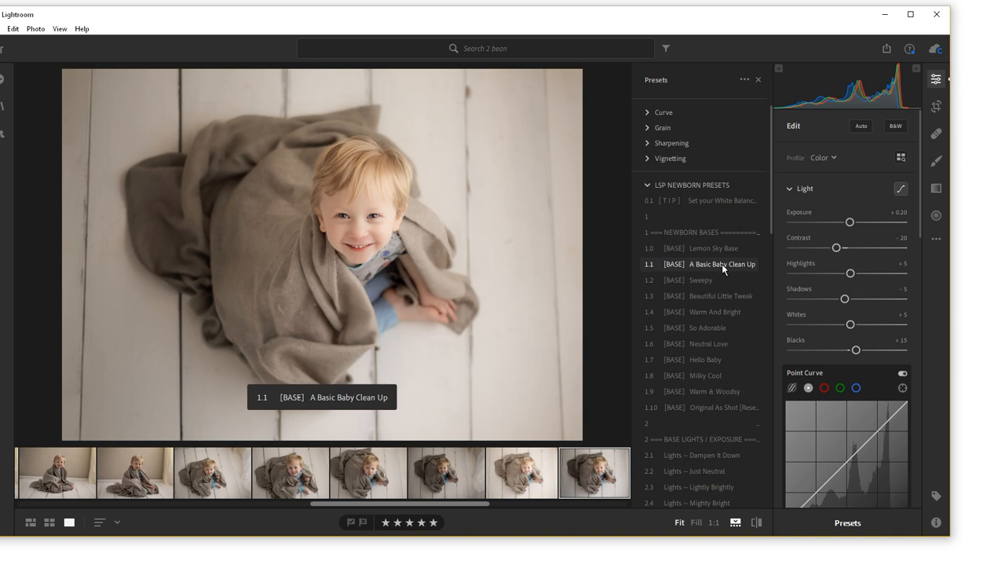
{"action": "left_click", "coordinate": [713, 264]}
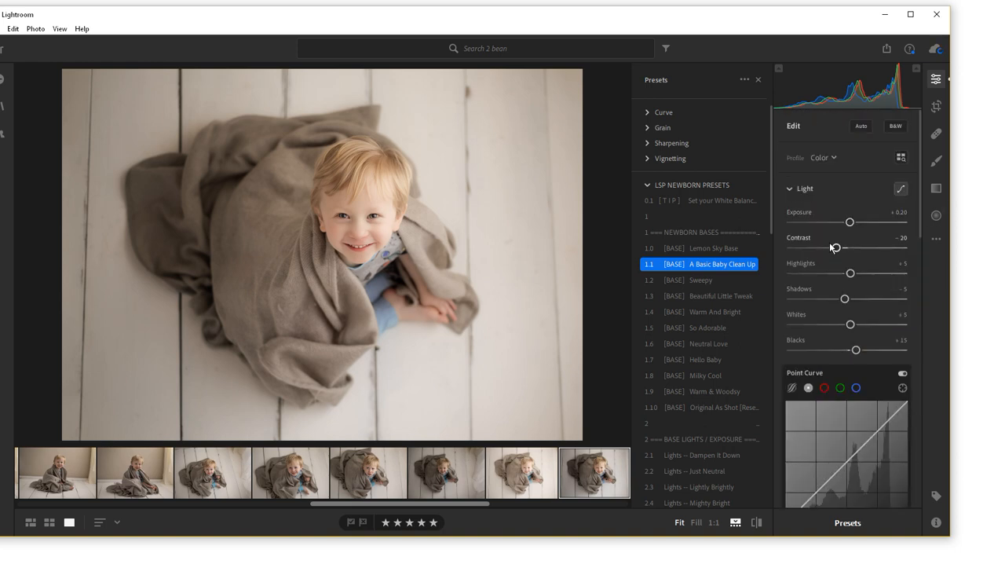
{"action": "scroll", "scroll_direction": "down", "scroll_amount": 3}
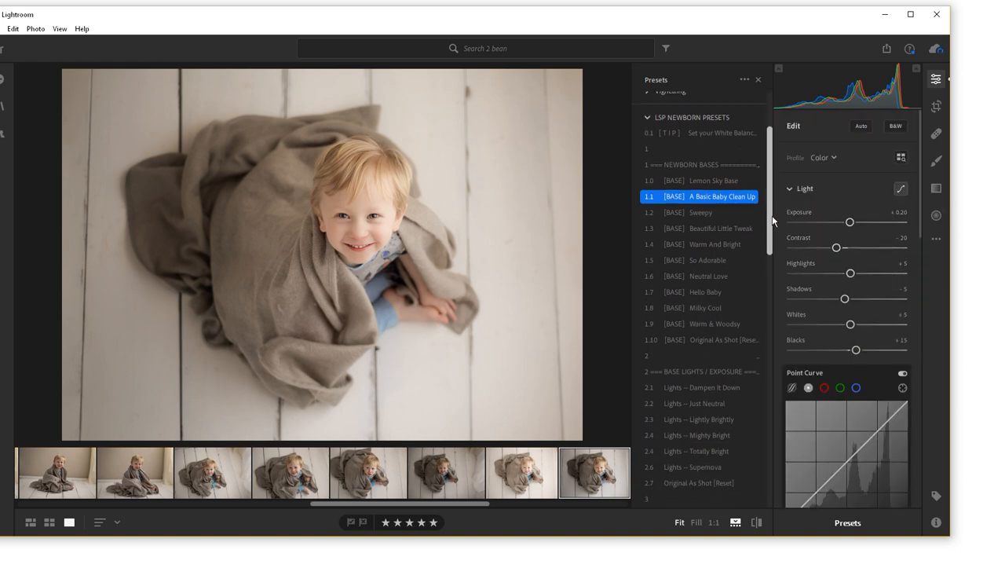
{"action": "scroll", "scroll_direction": "down", "scroll_amount": 3}
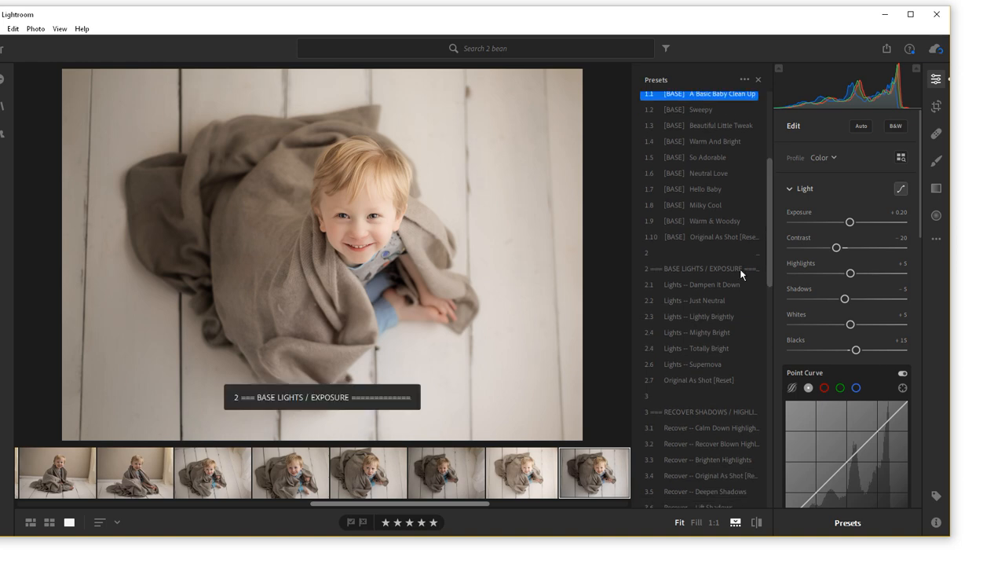
{"action": "mouse_move", "coordinate": [695, 232]}
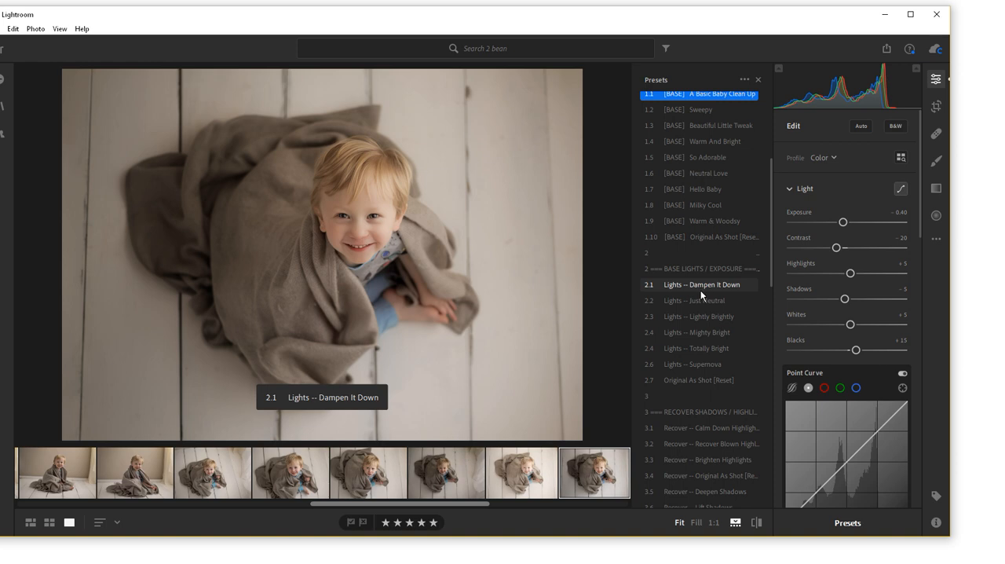
Apply the Recover and 5.5 Contrast -- Original As Shot [Reset] presets.
{"action": "left_click", "coordinate": [694, 300]}
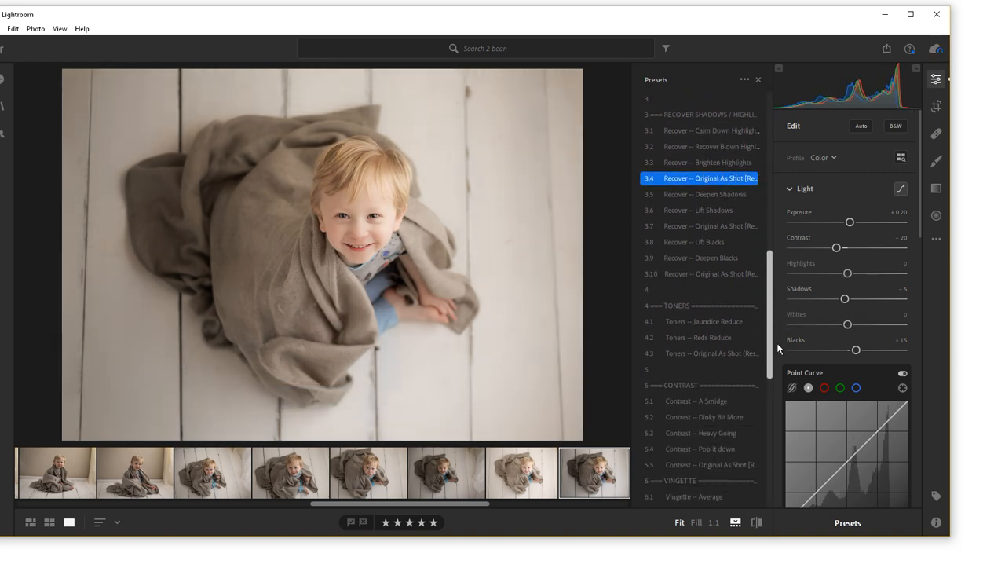
{"action": "mouse_move", "coordinate": [697, 337]}
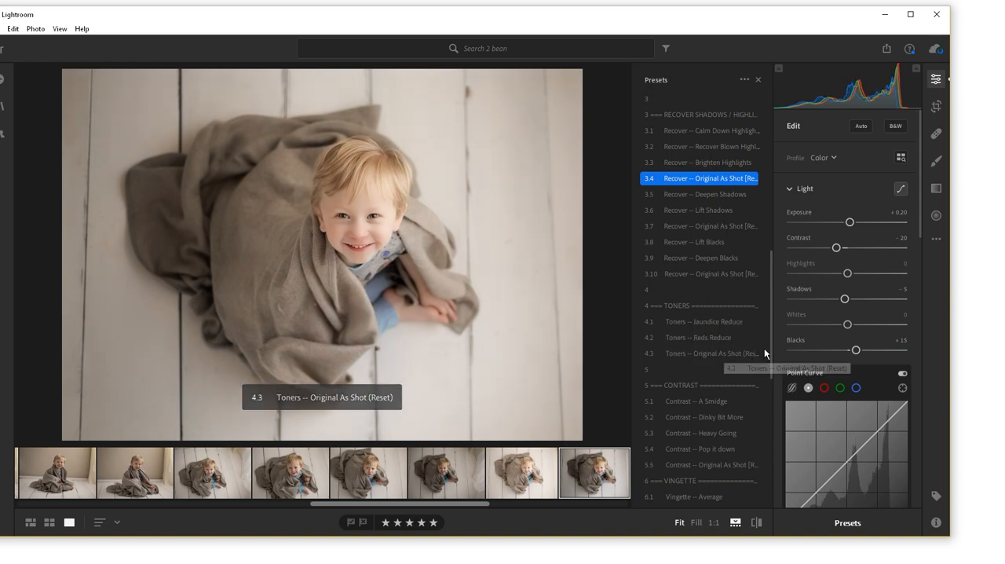
{"action": "scroll", "scroll_direction": "down", "scroll_amount": 3}
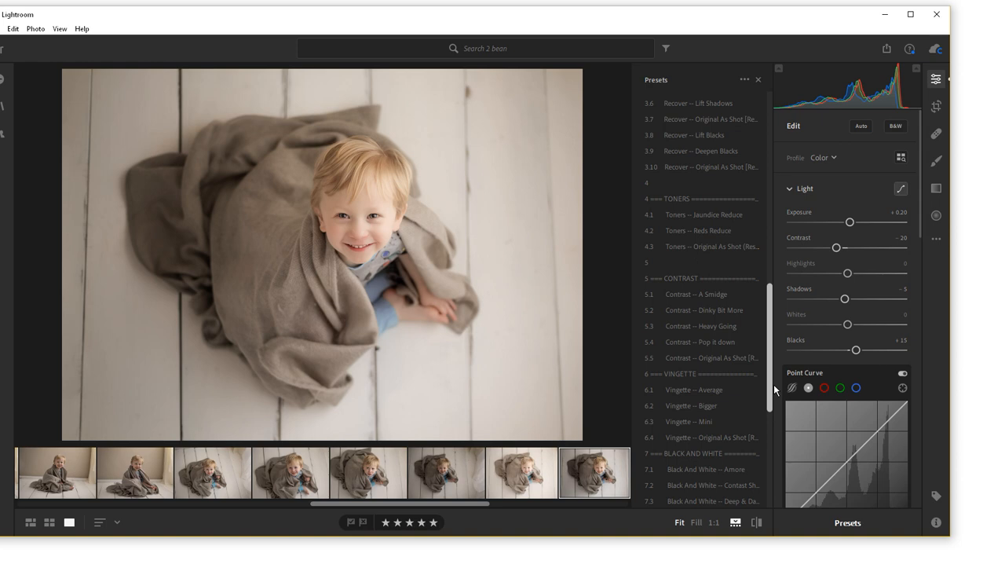
{"action": "left_click", "coordinate": [700, 322]}
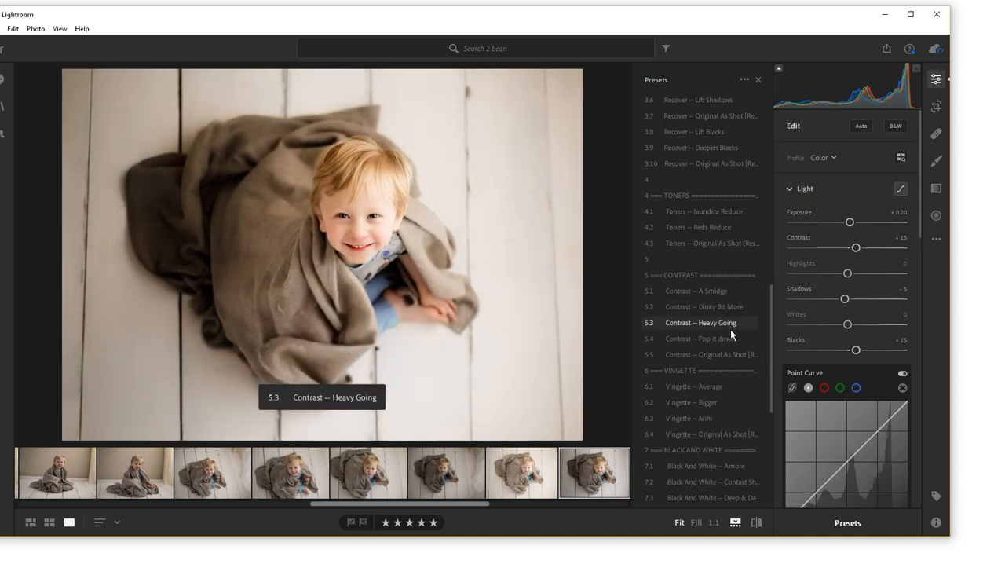
{"action": "left_click", "coordinate": [711, 354]}
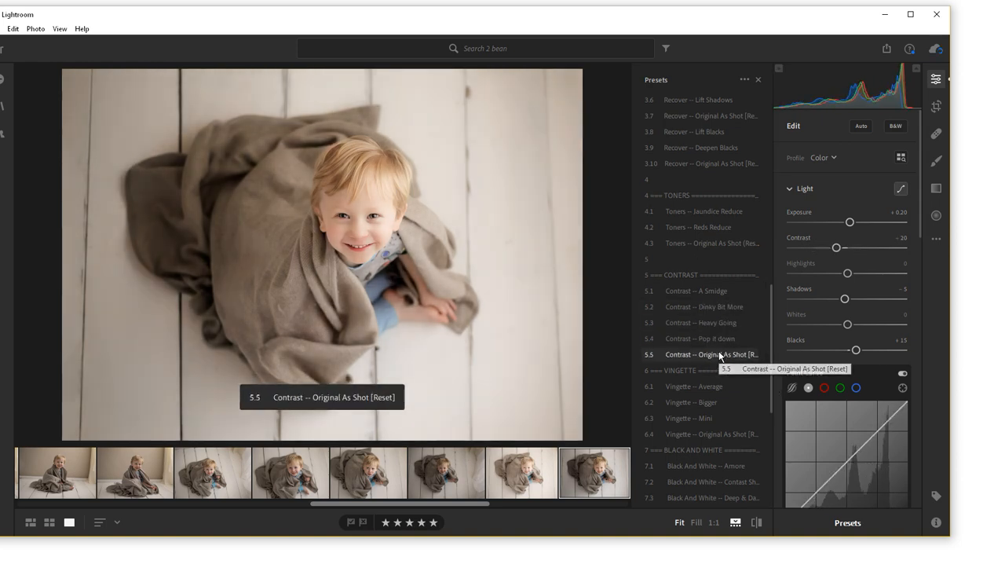
{"action": "left_click", "coordinate": [711, 354]}
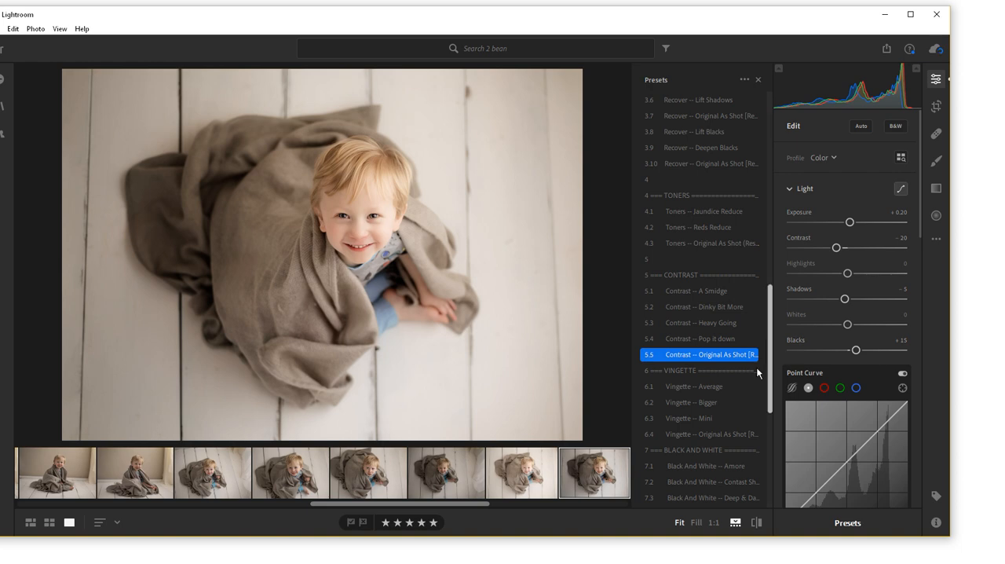
{"action": "mouse_move", "coordinate": [694, 387]}
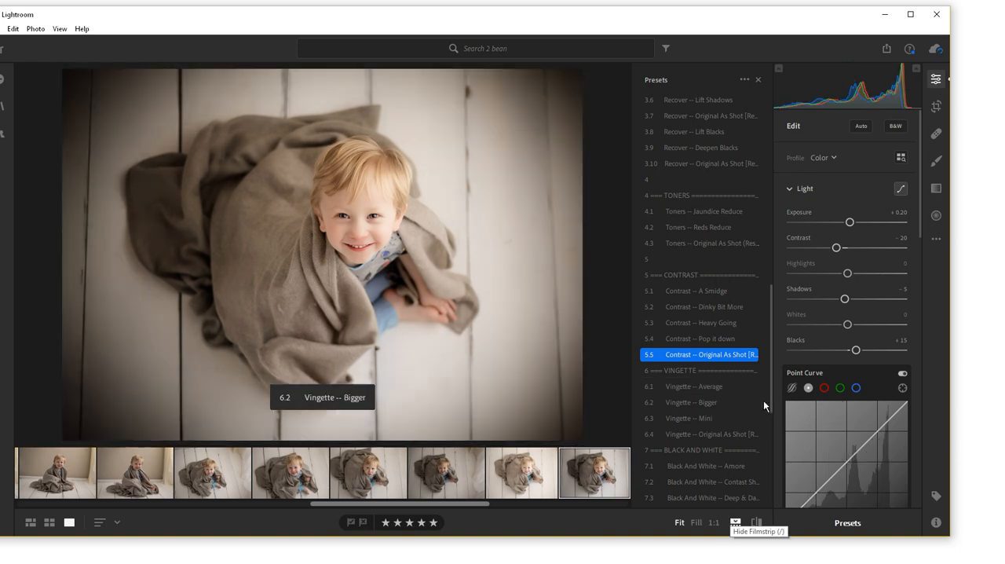
{"action": "scroll", "scroll_direction": "down", "scroll_amount": 3}
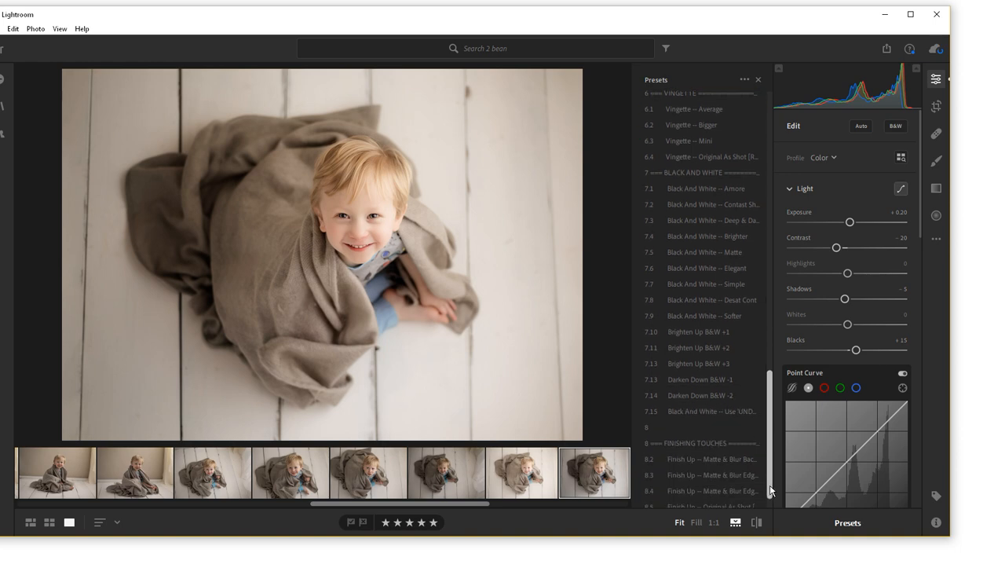